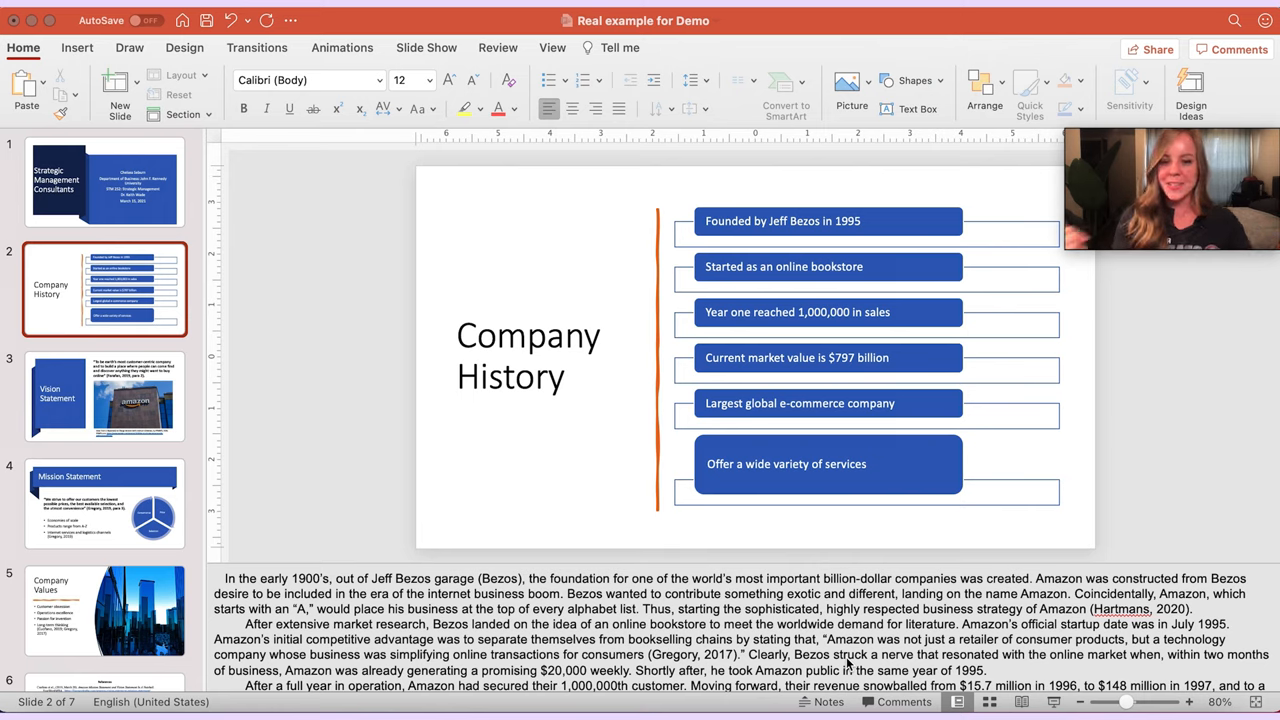
mouse_move(878, 477)
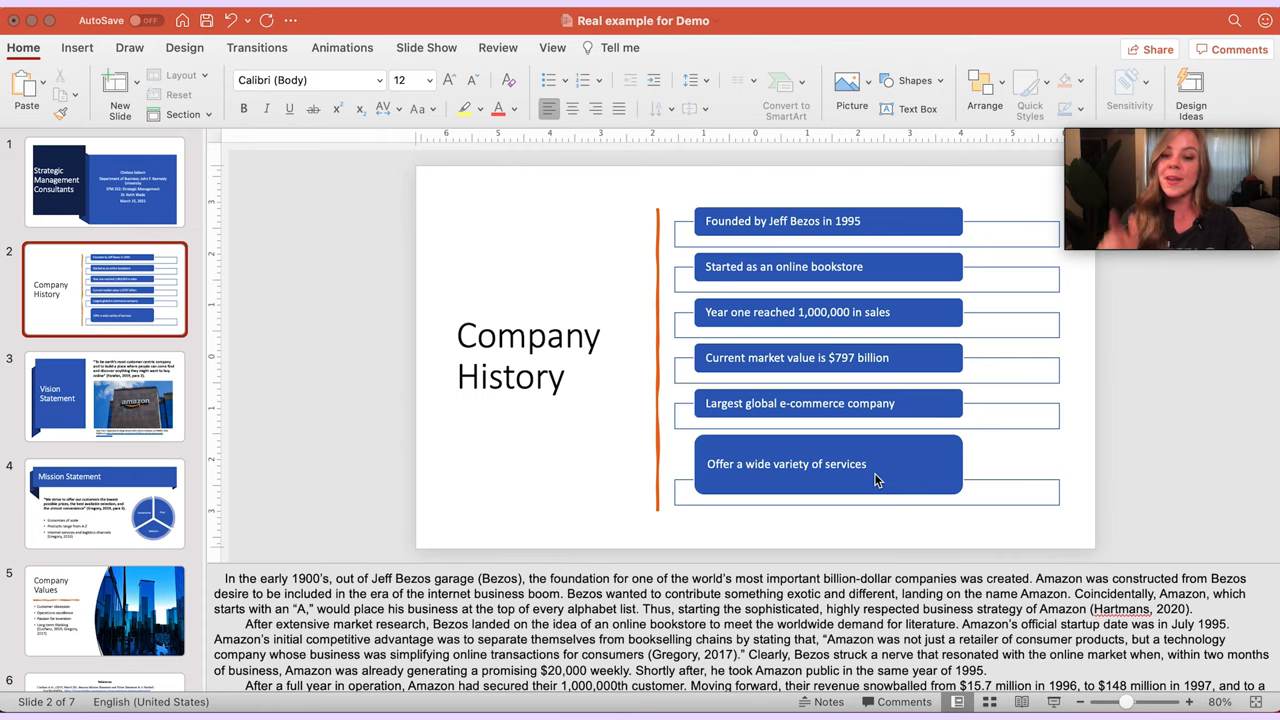
mouse_move(945, 570)
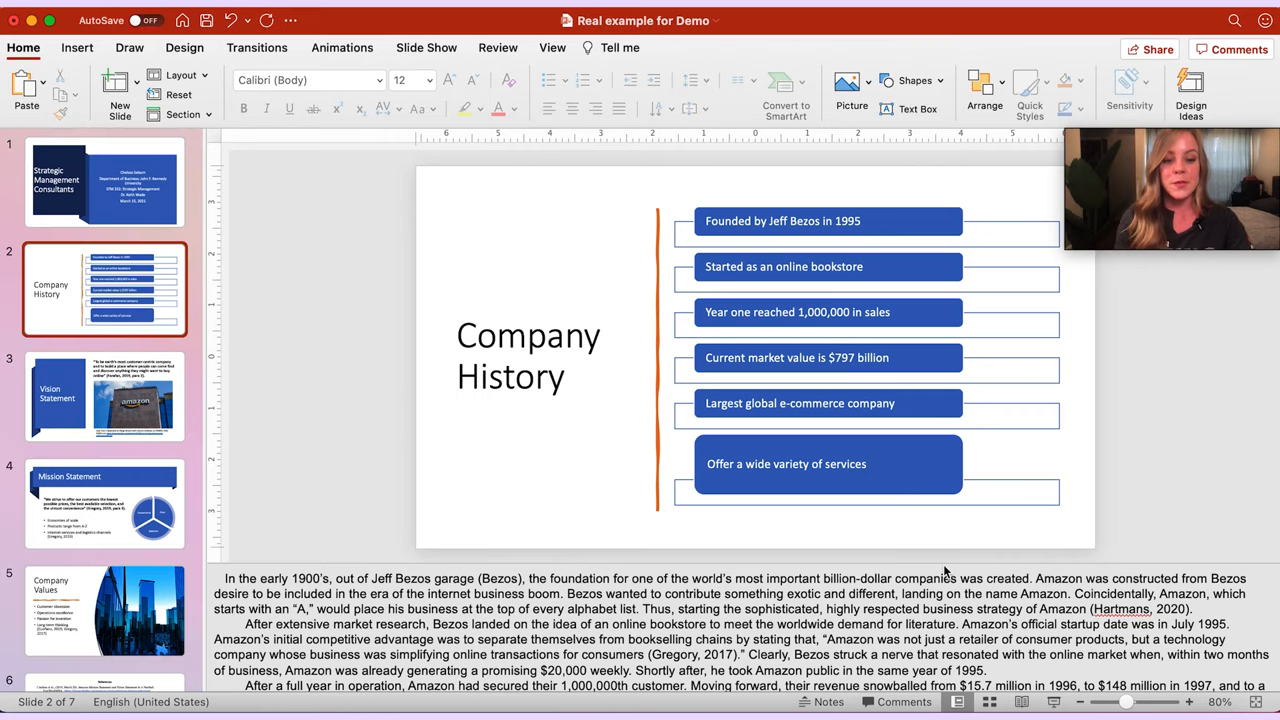
- Scroll to slide 2's Company History timeline and edit a SmartArt box to add its citation
scroll("down", 3)
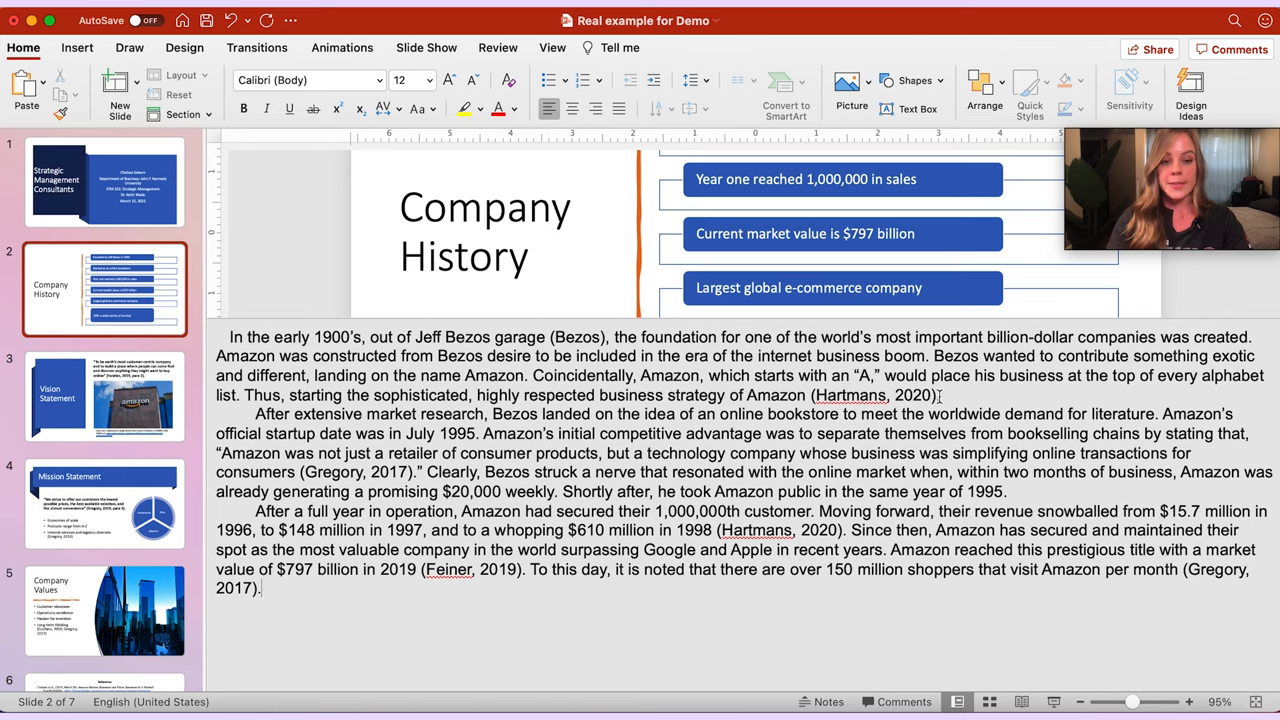
double_click(849, 395)
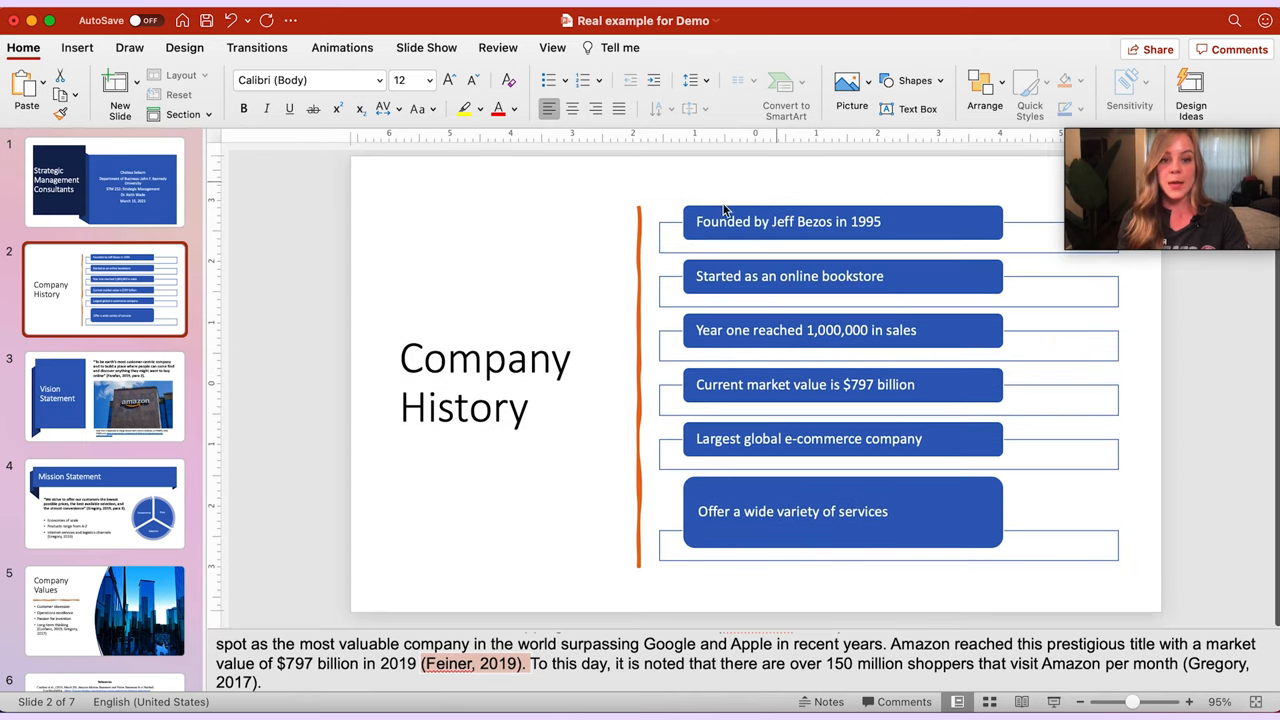
mouse_move(1122, 615)
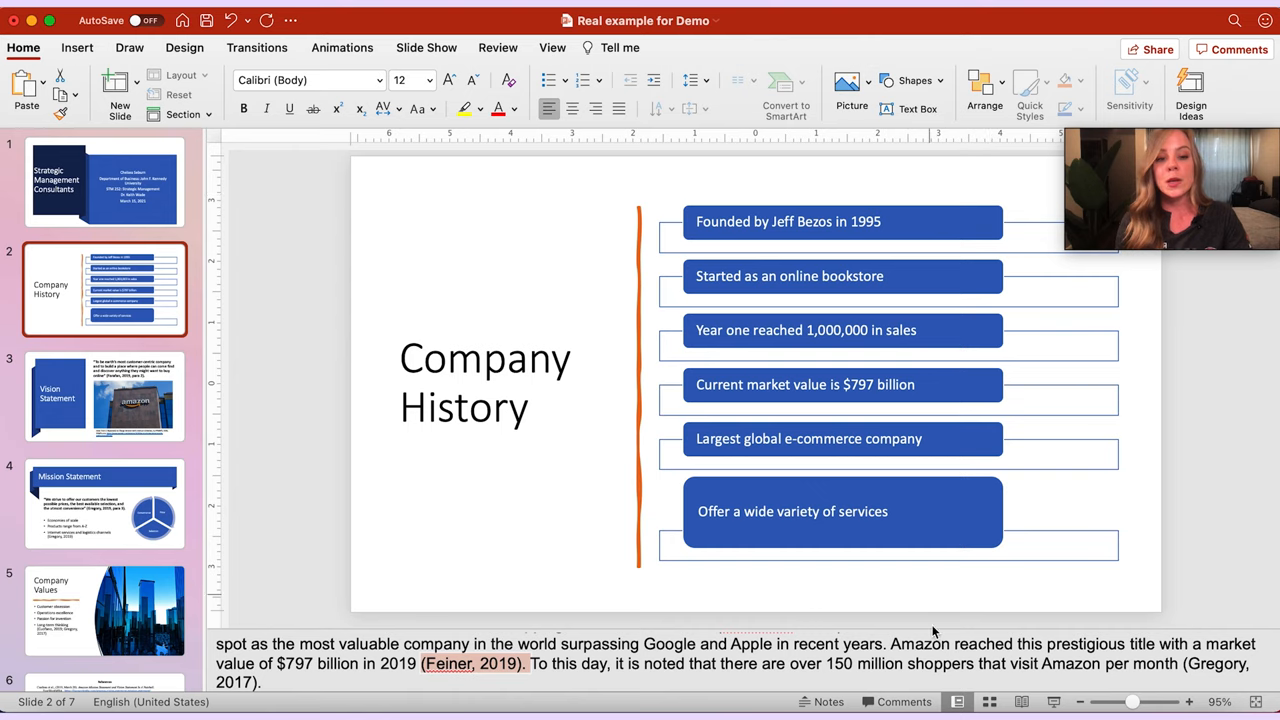
mouse_move(1016, 510)
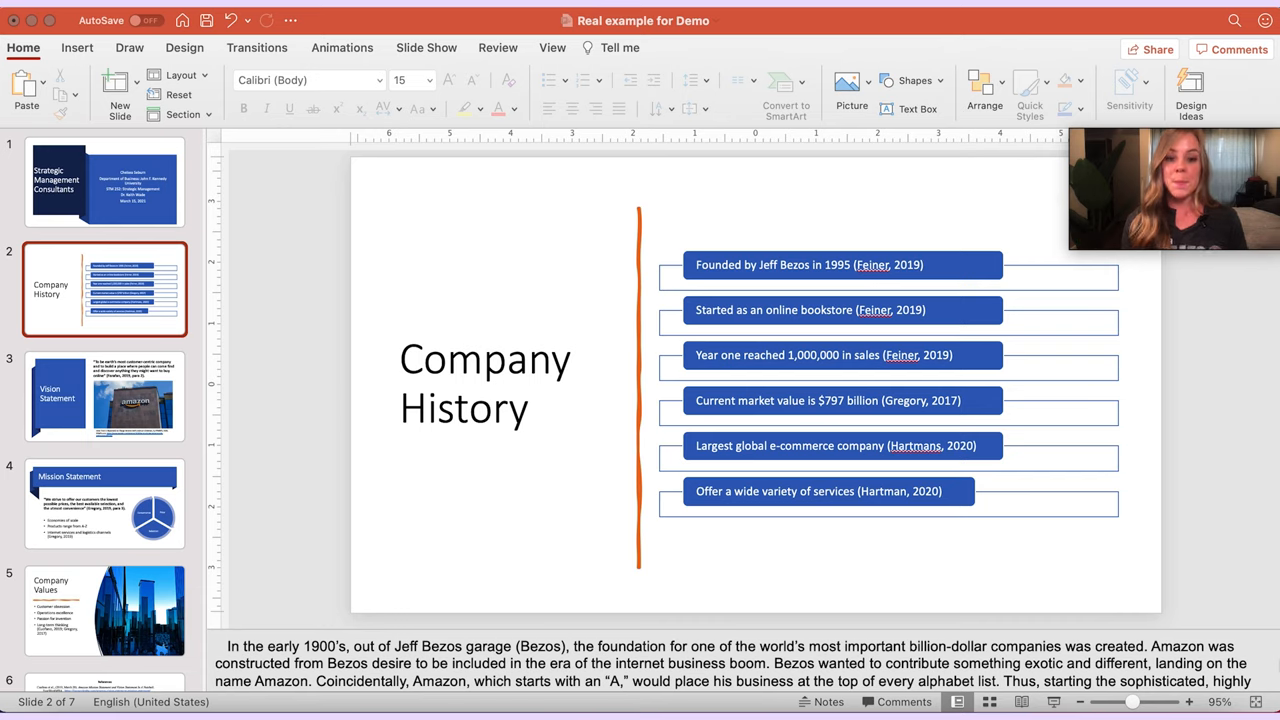
mouse_move(938, 274)
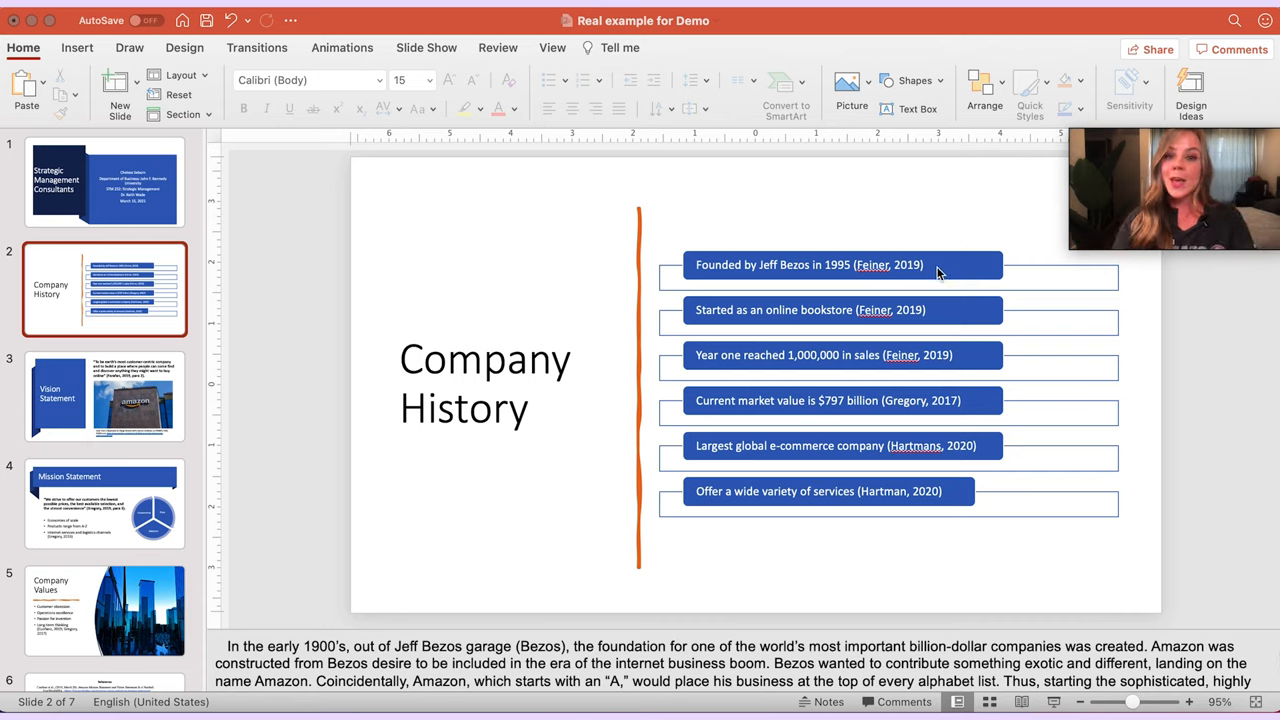
mouse_move(932, 275)
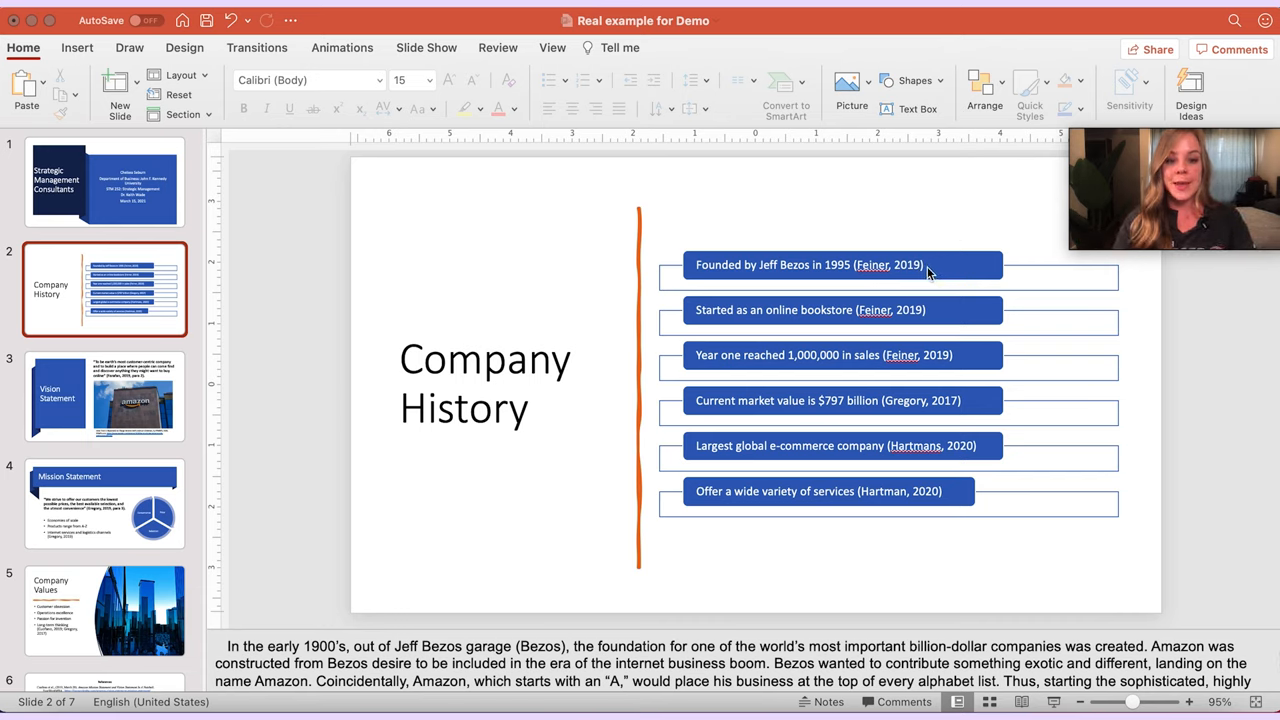
mouse_move(770, 280)
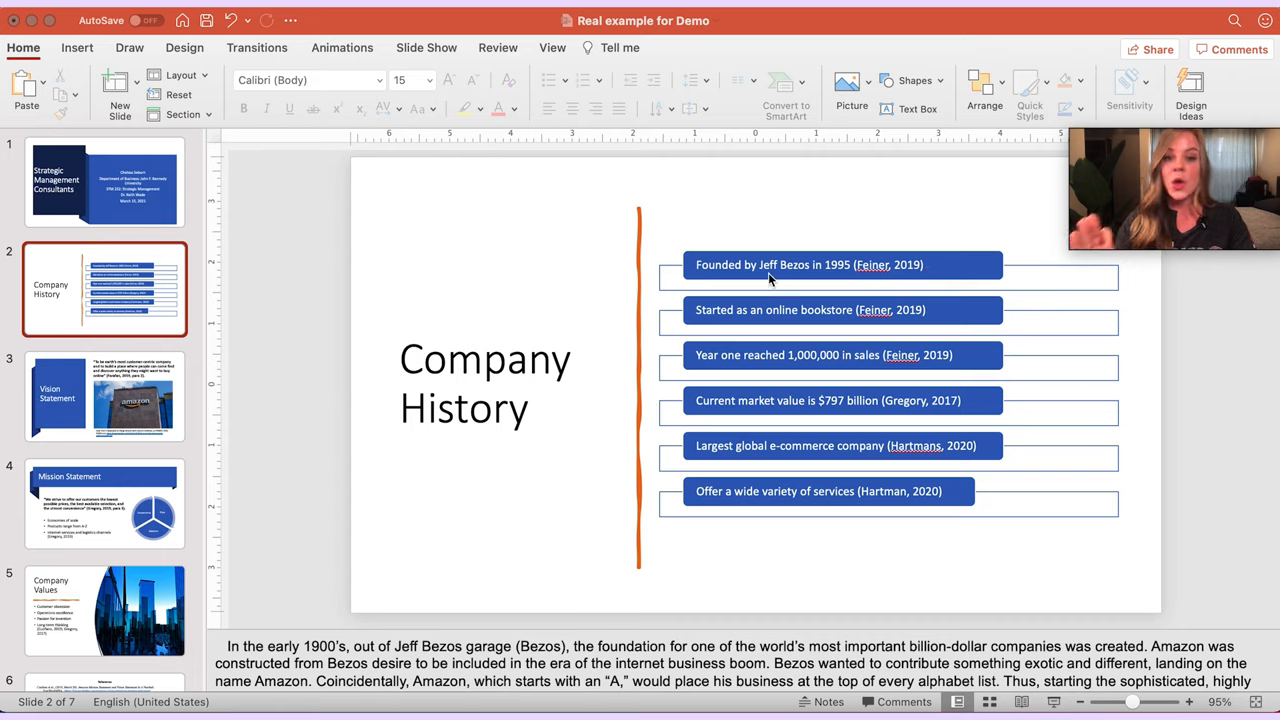
mouse_move(878, 275)
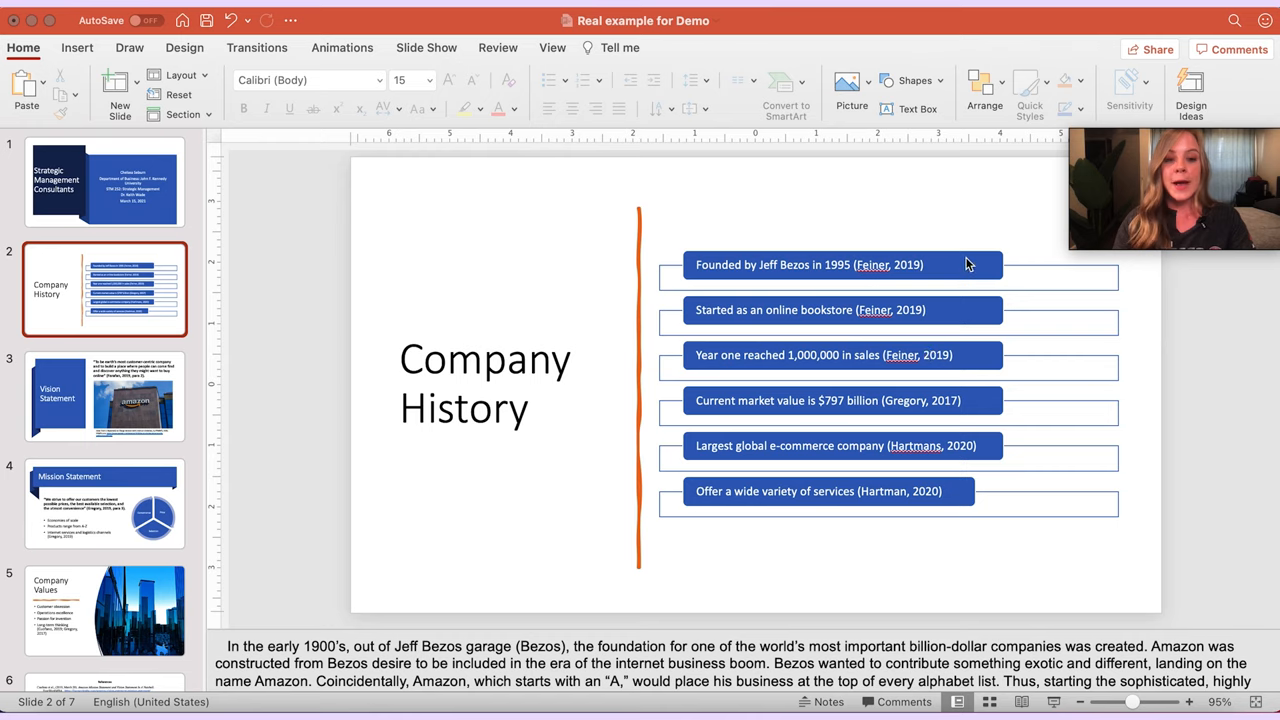
mouse_move(960, 358)
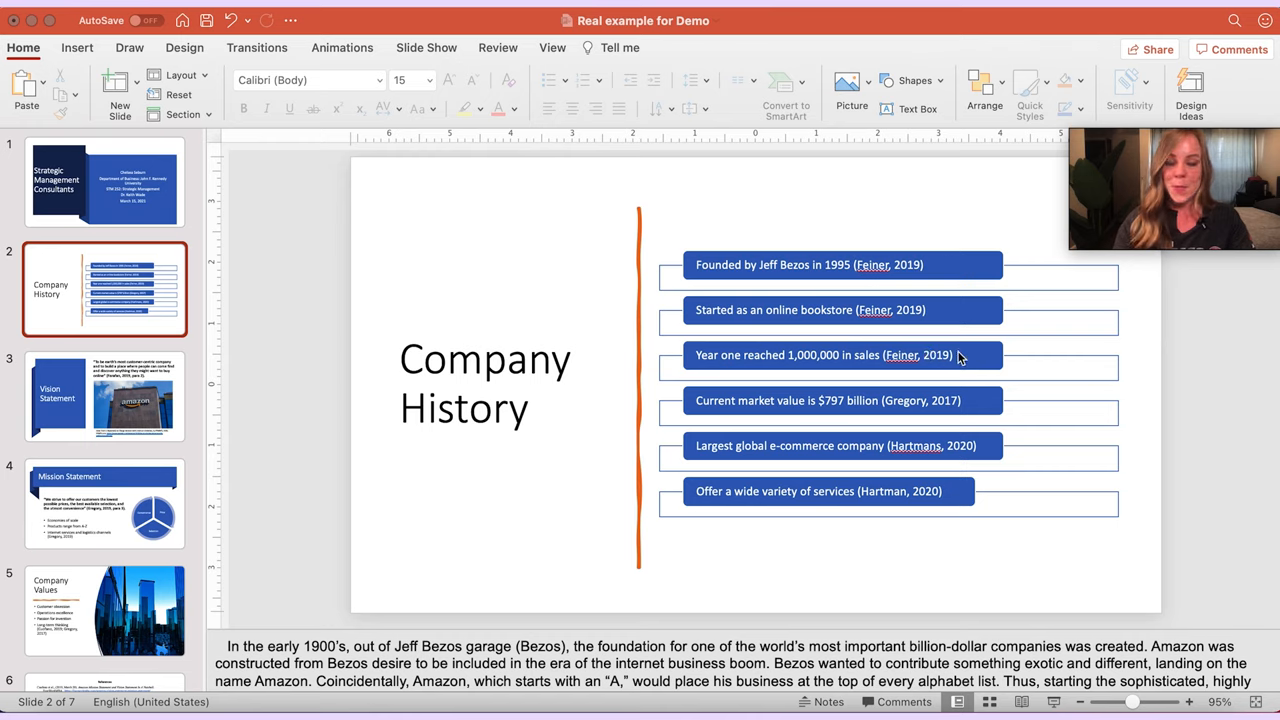
mouse_move(950, 352)
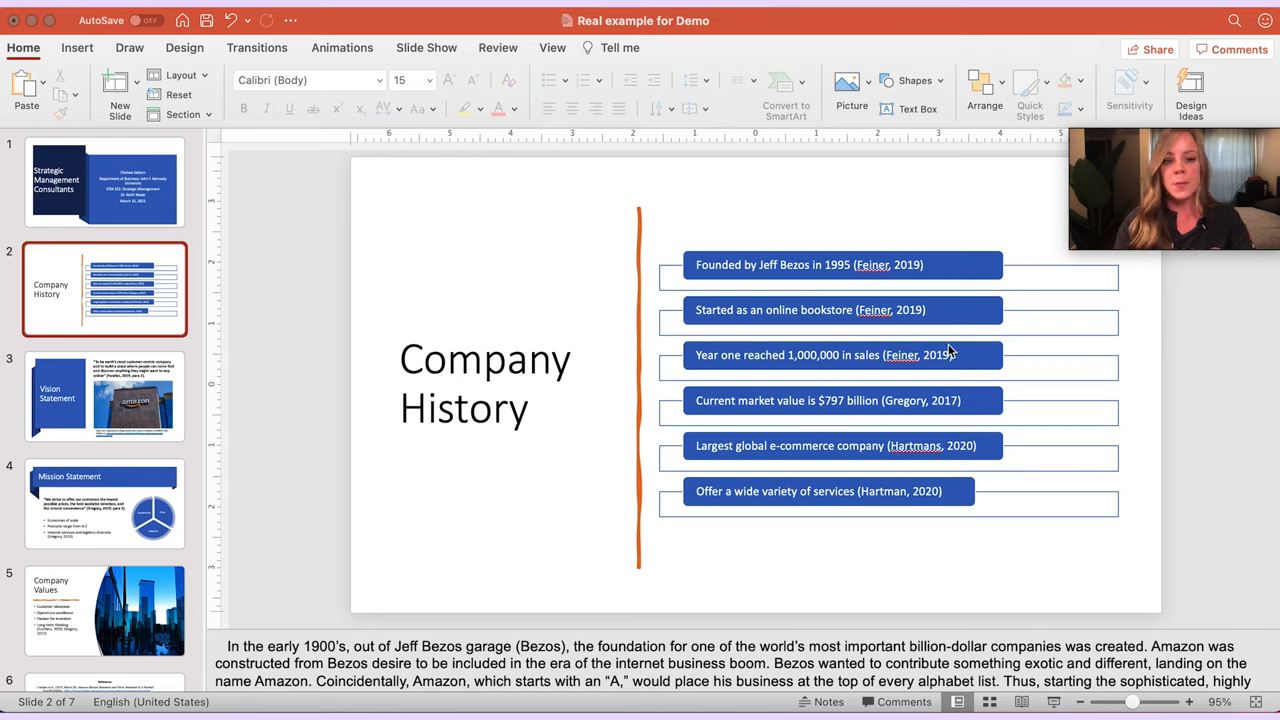
mouse_move(985, 403)
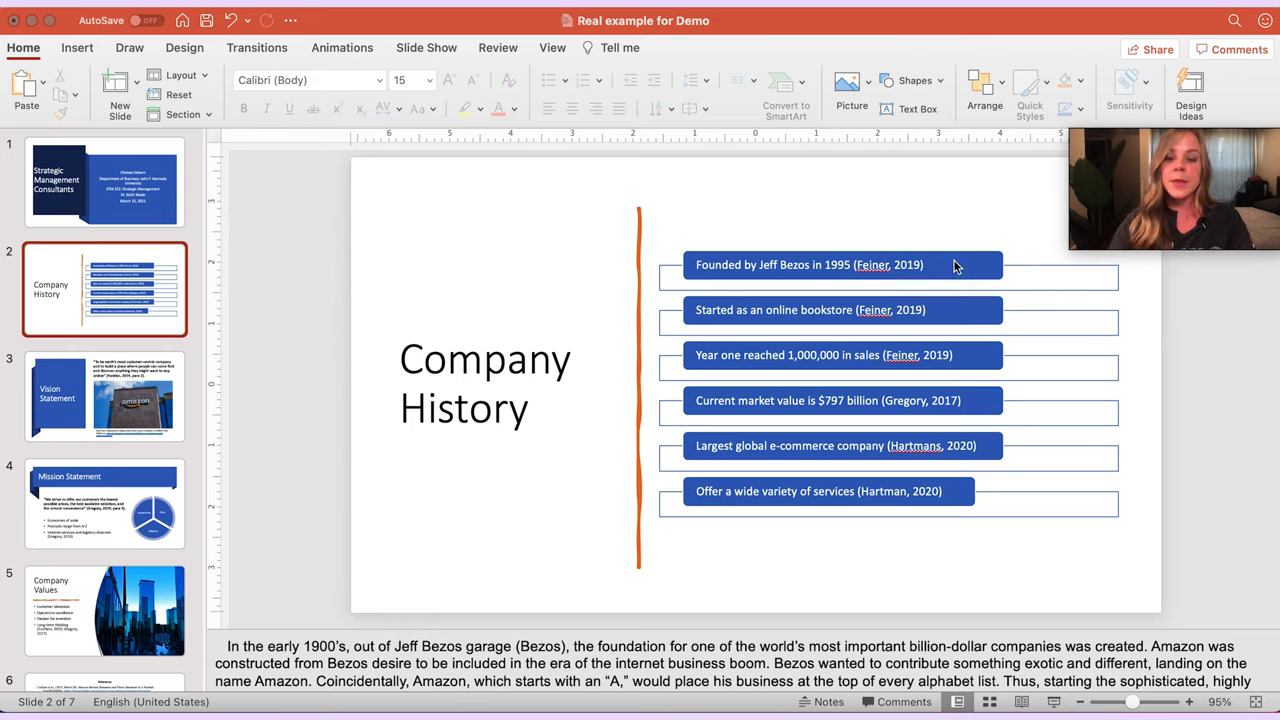
mouse_move(928, 278)
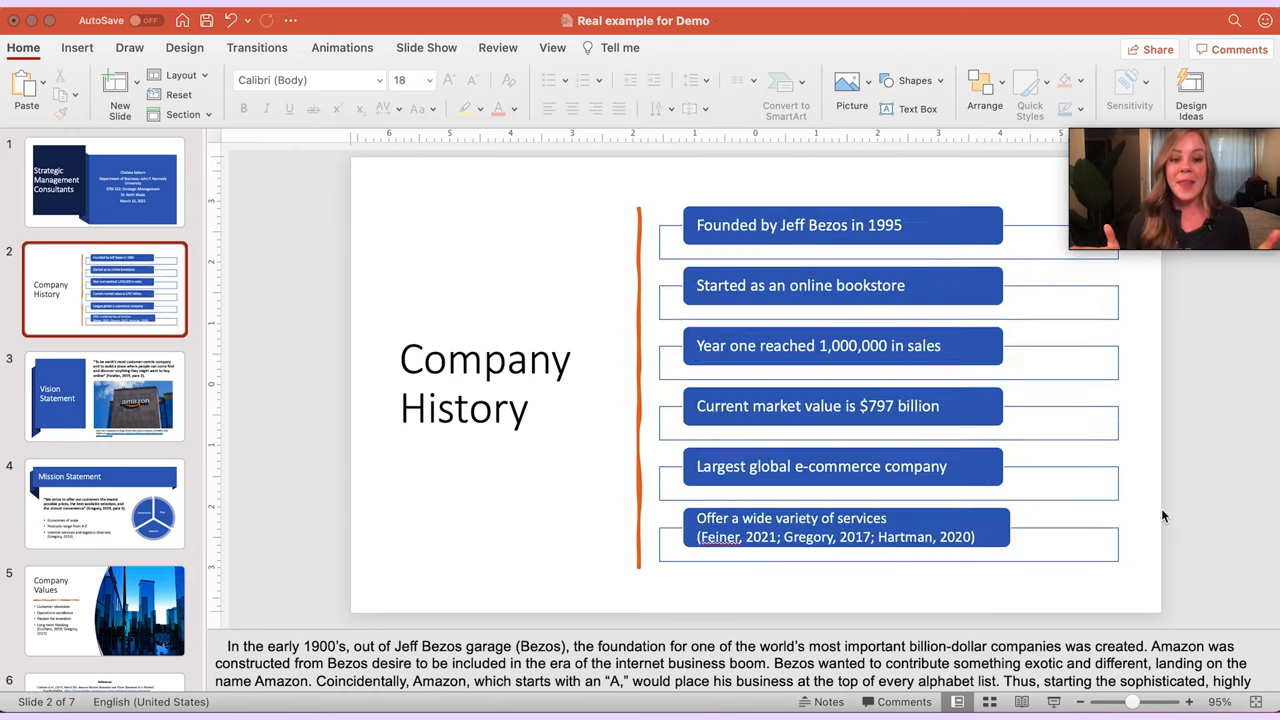
mouse_move(740, 565)
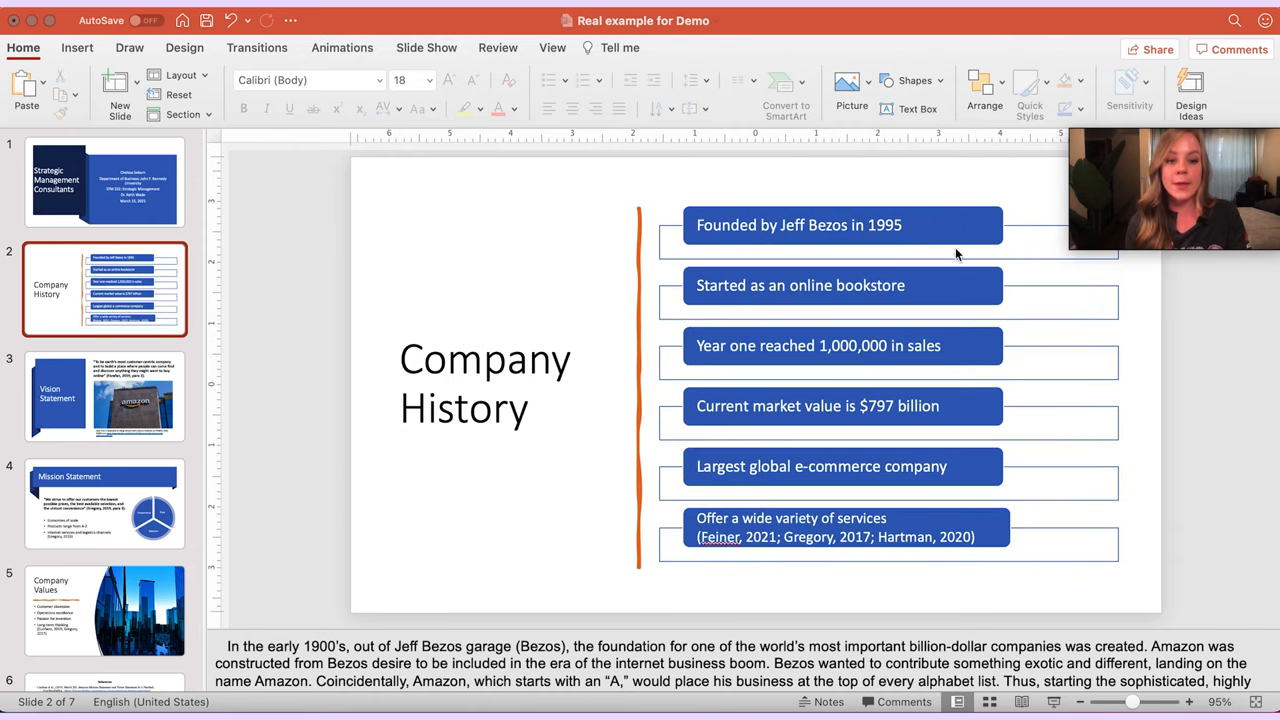
mouse_move(962, 457)
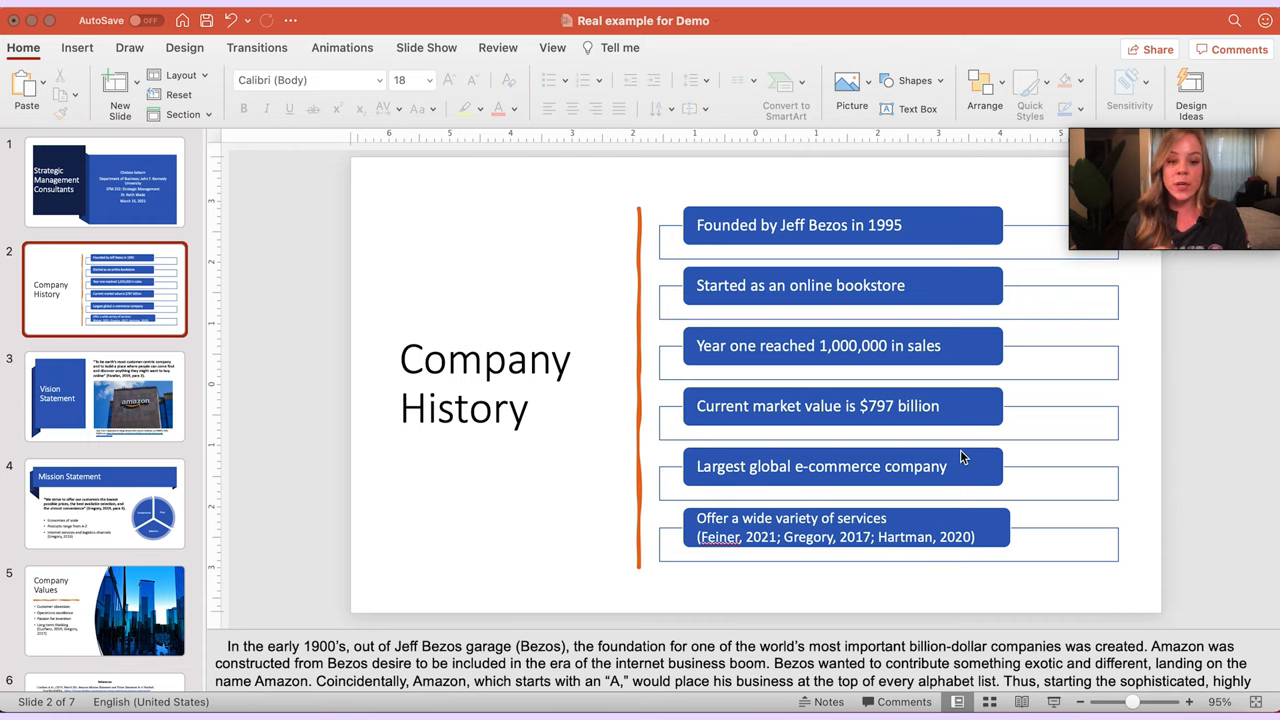
mouse_move(985, 537)
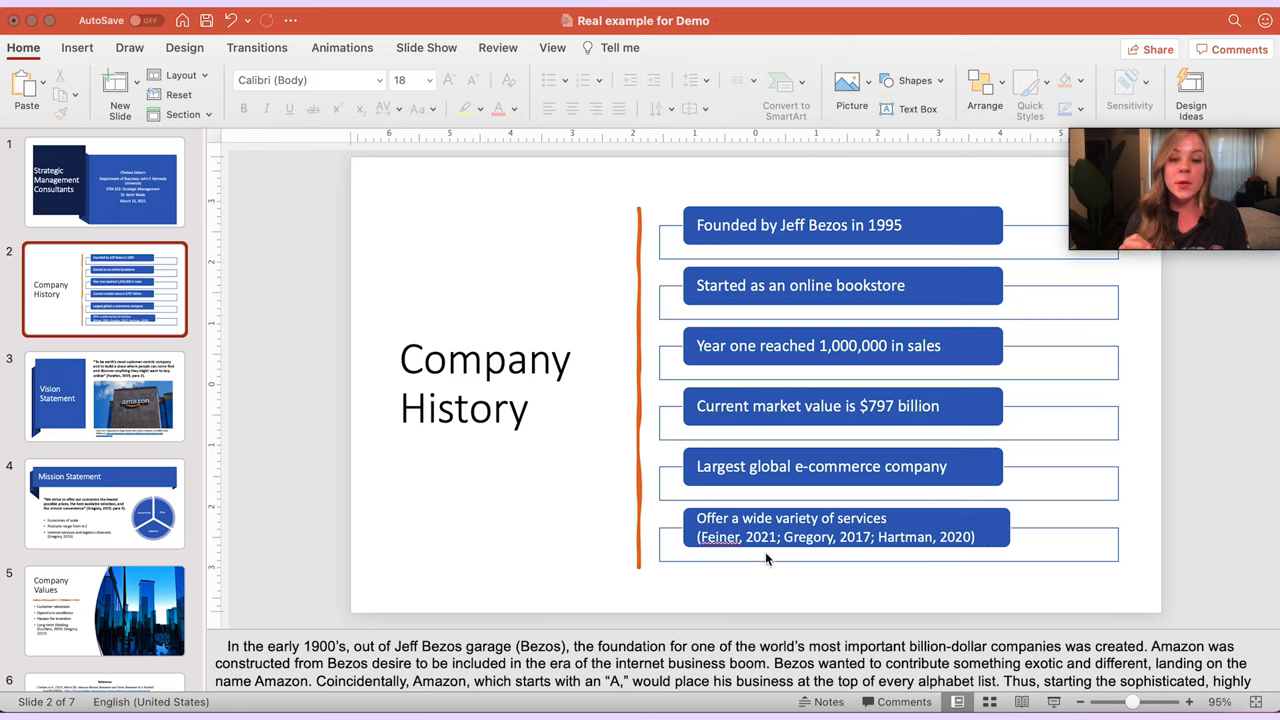
mouse_move(957, 567)
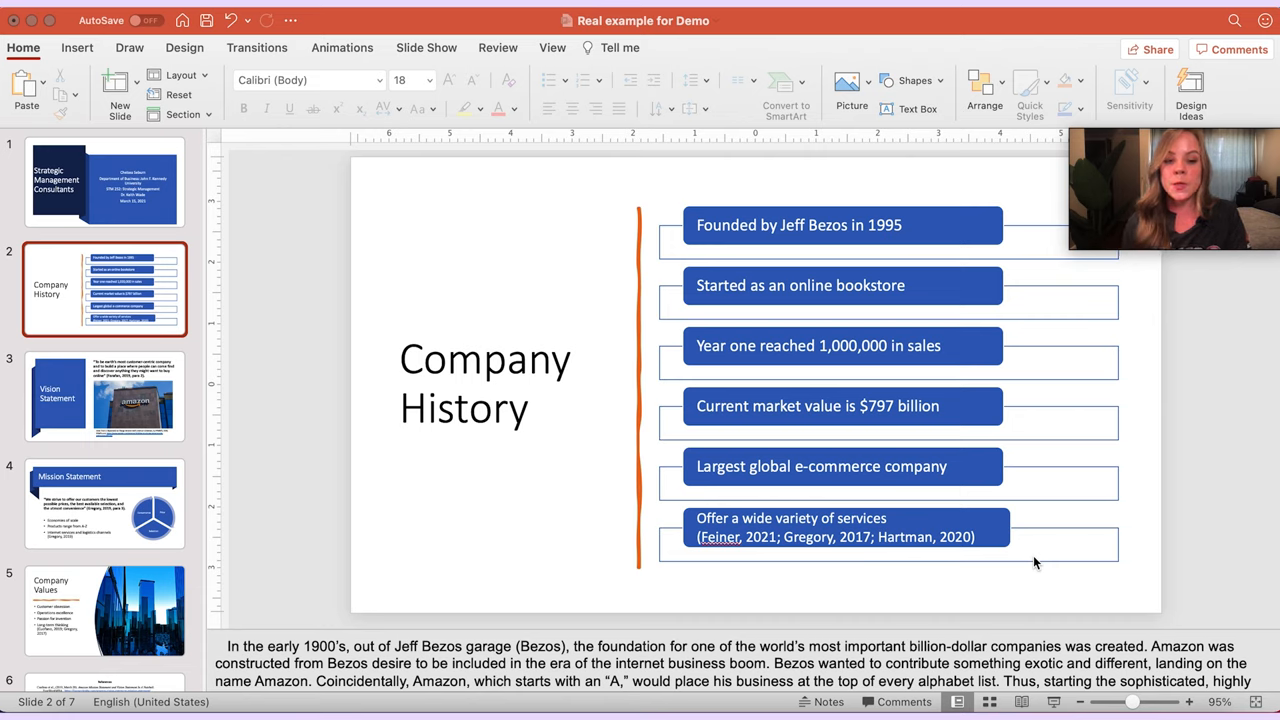
mouse_move(852, 610)
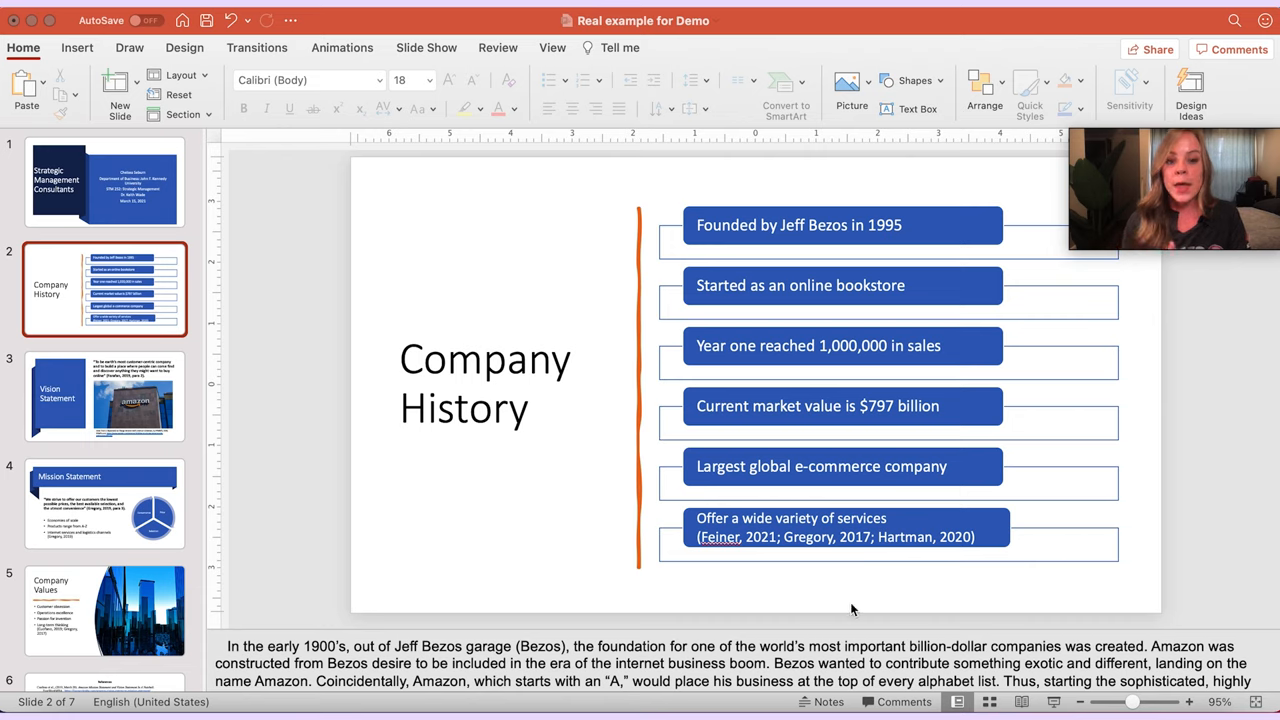
mouse_move(908, 582)
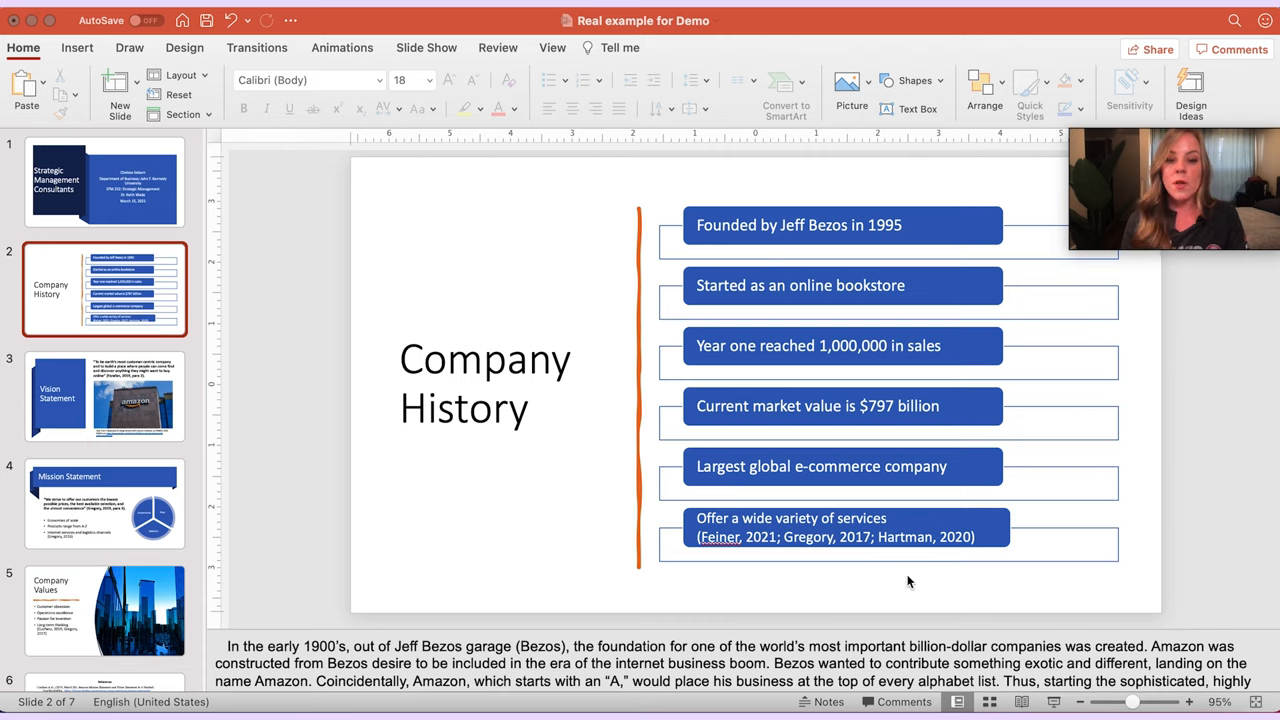
mouse_move(884, 600)
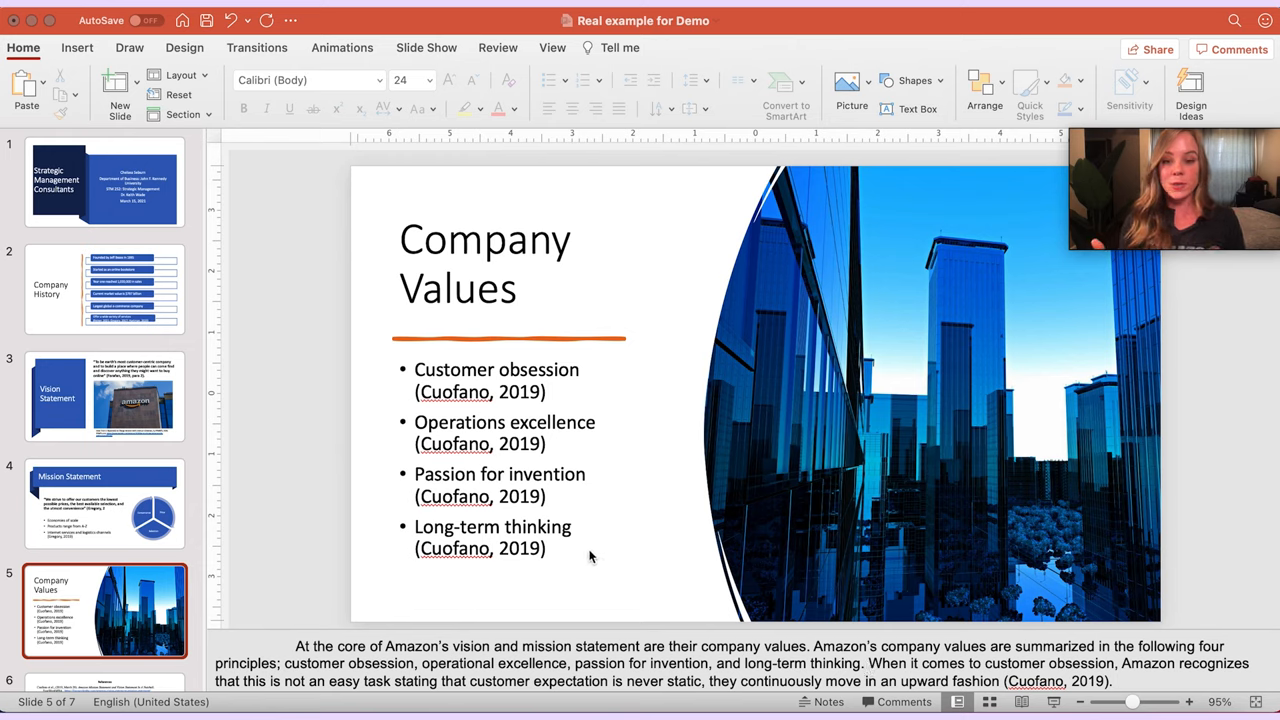
mouse_move(585, 532)
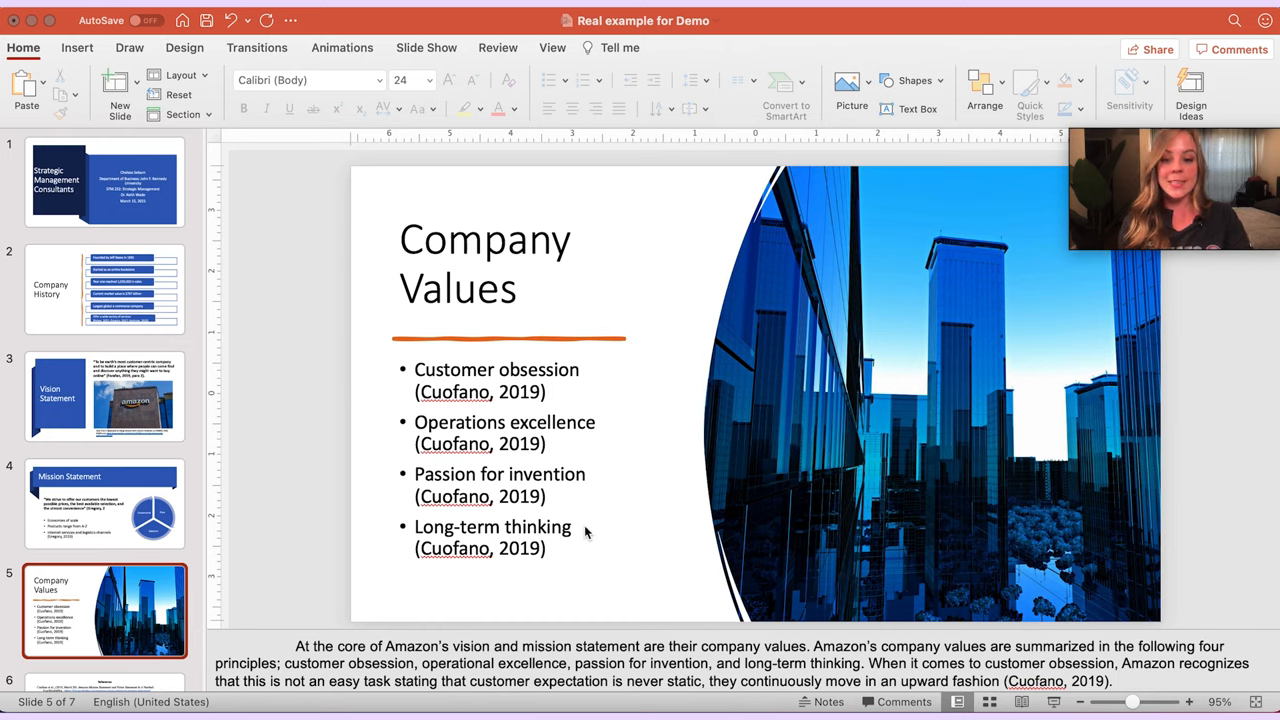
mouse_move(575, 558)
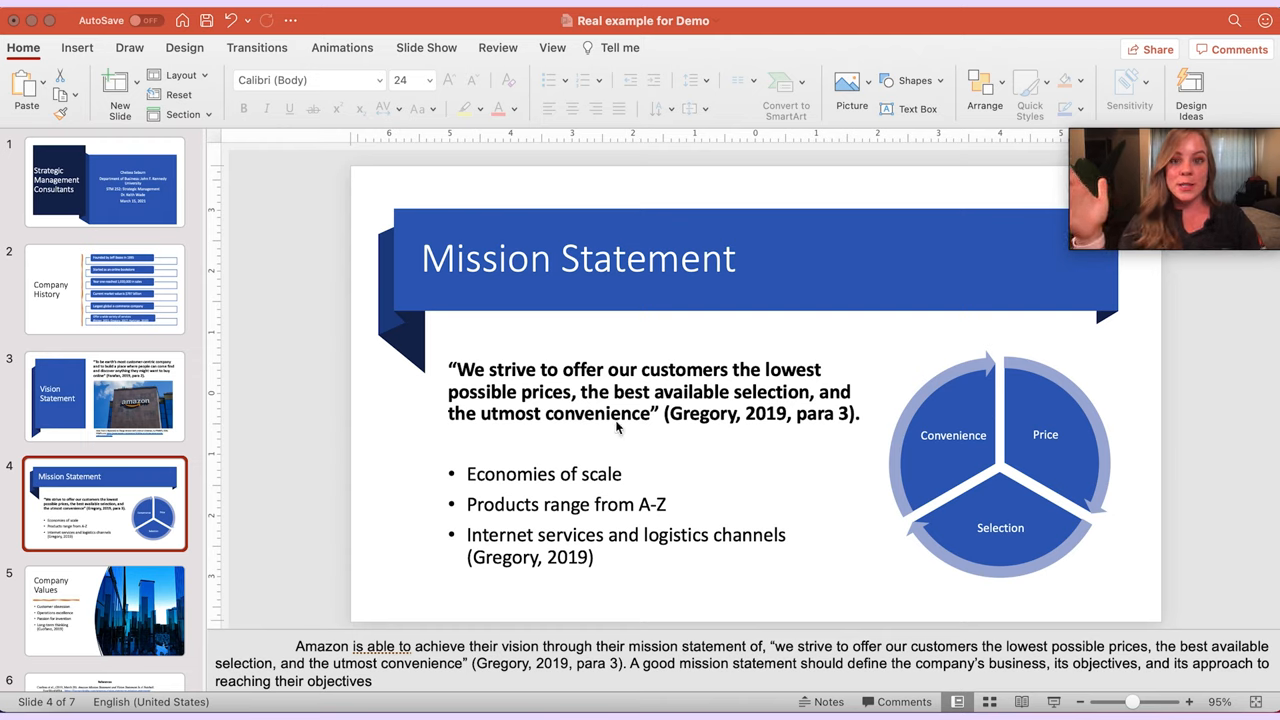
mouse_move(500, 583)
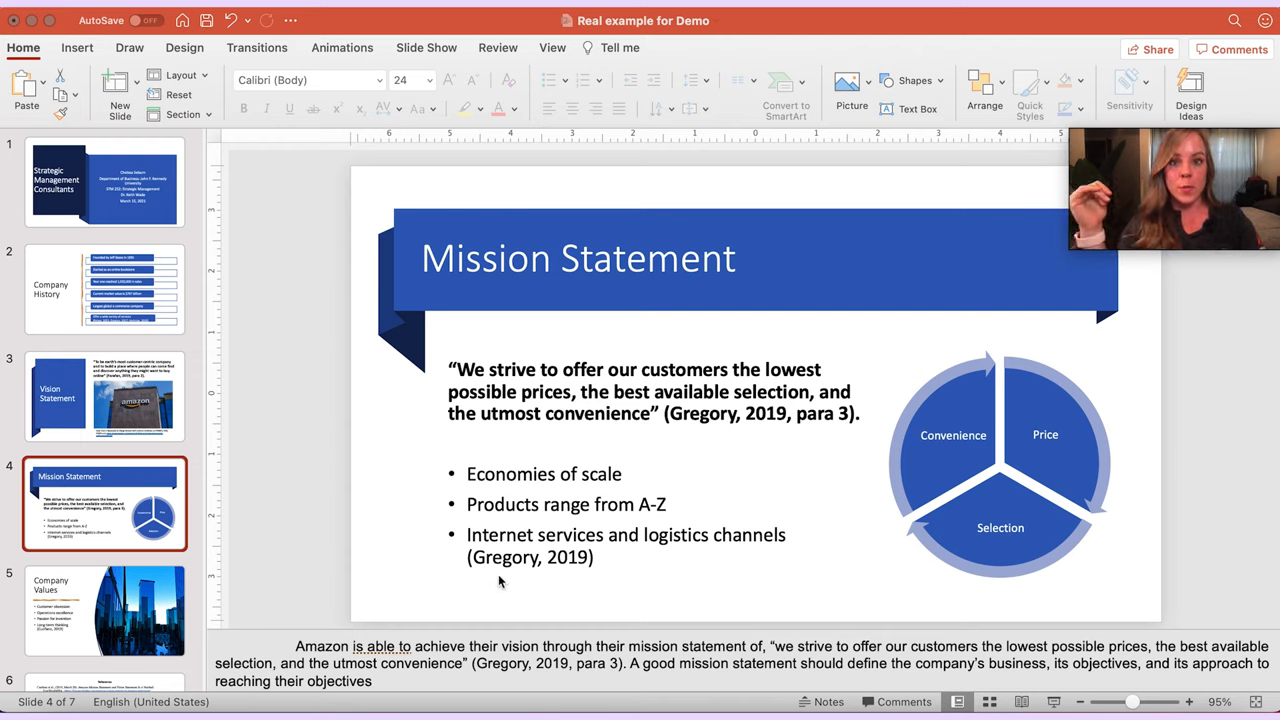
mouse_move(596, 577)
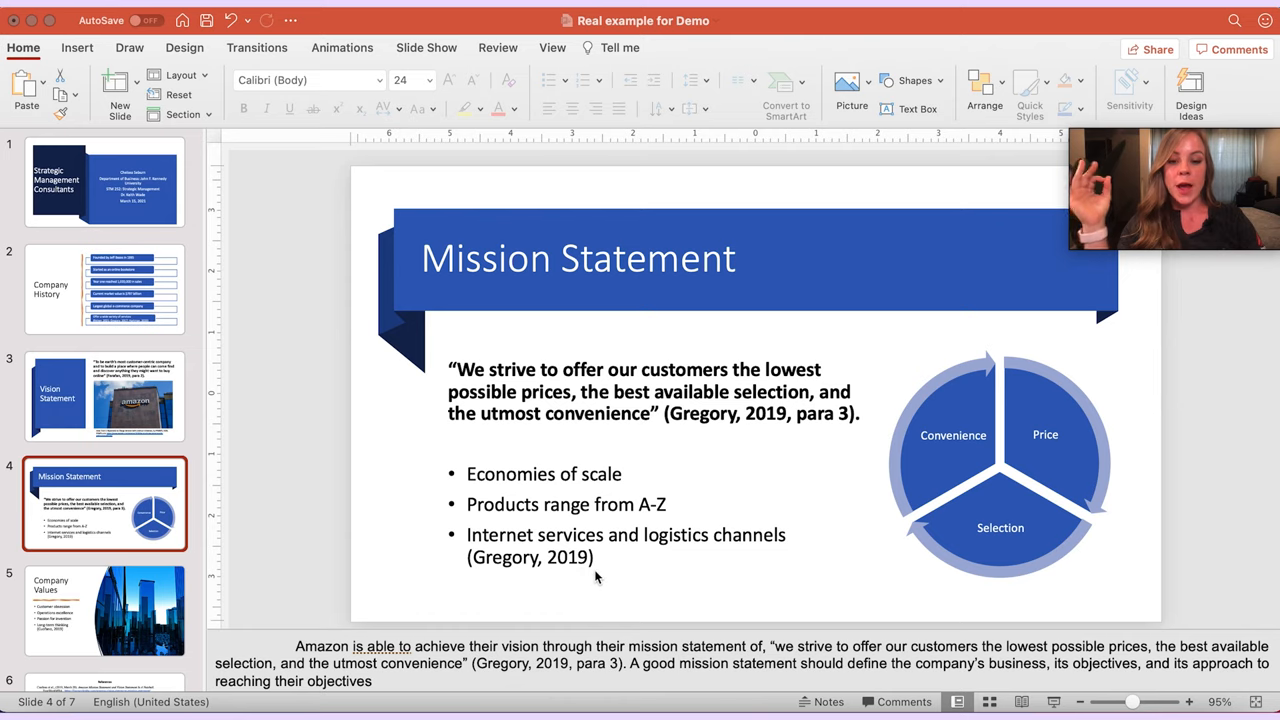
mouse_move(549, 580)
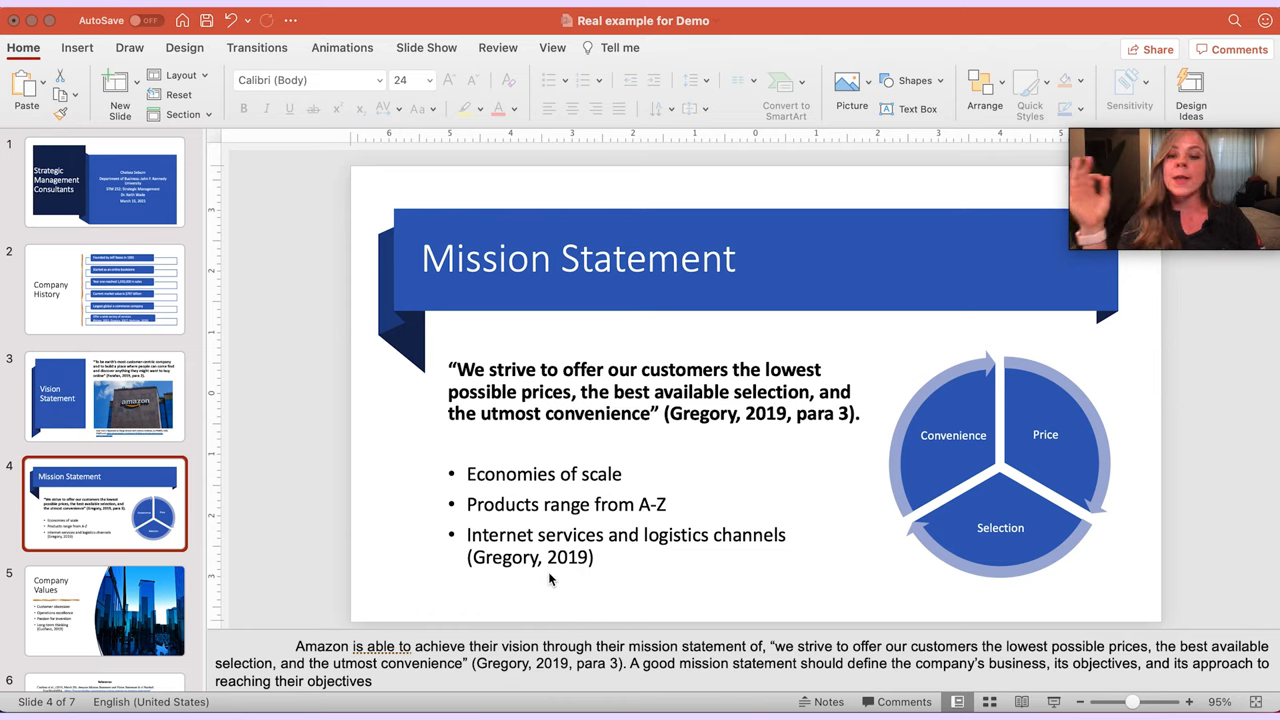
mouse_move(538, 570)
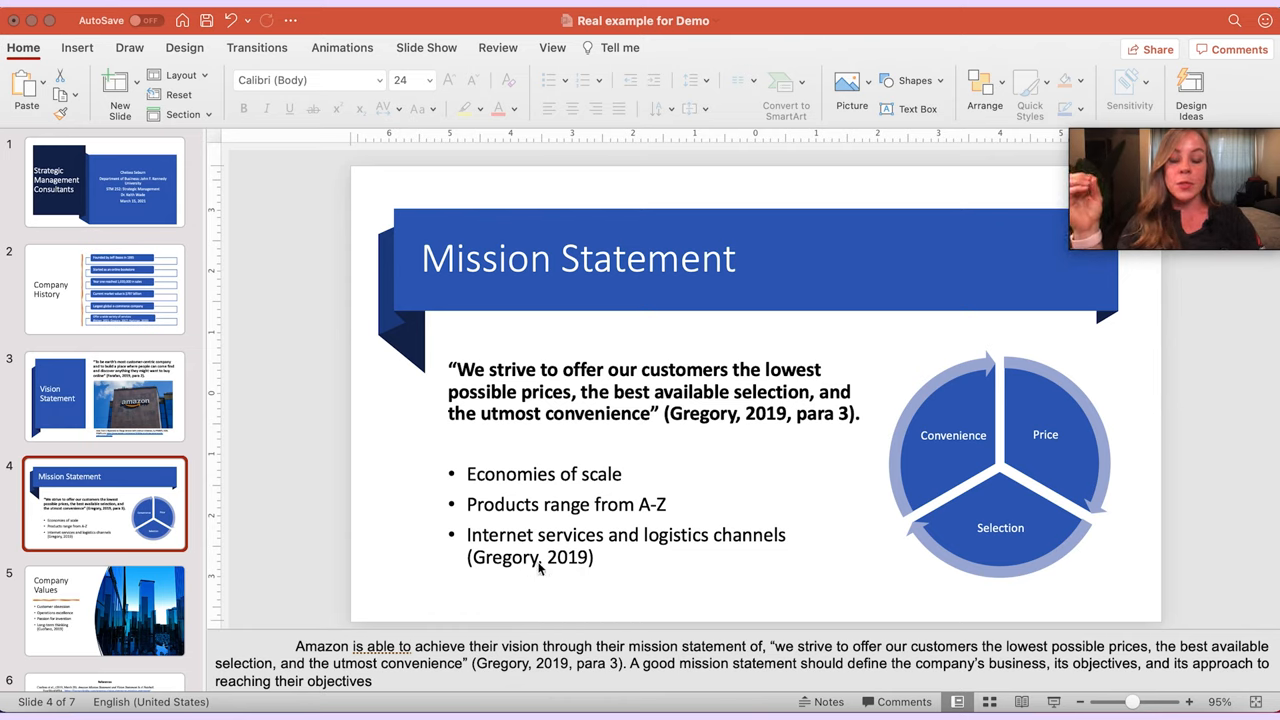
mouse_move(530, 566)
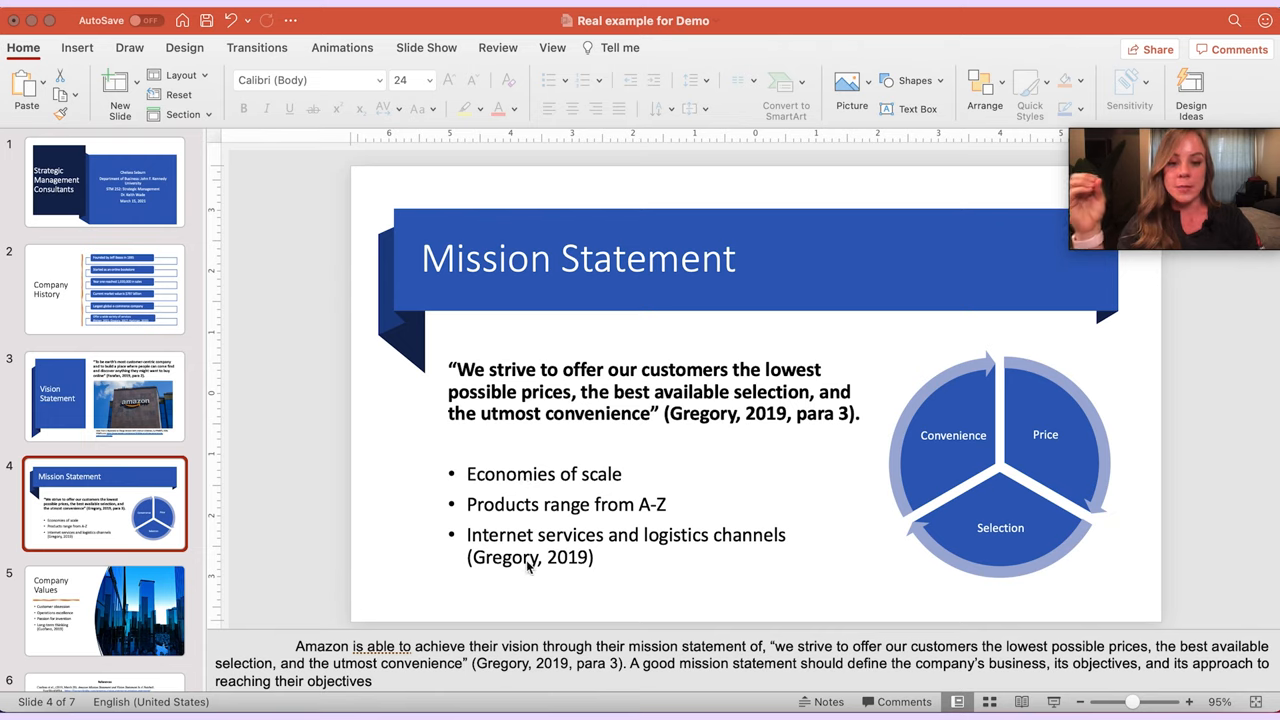
mouse_move(710, 421)
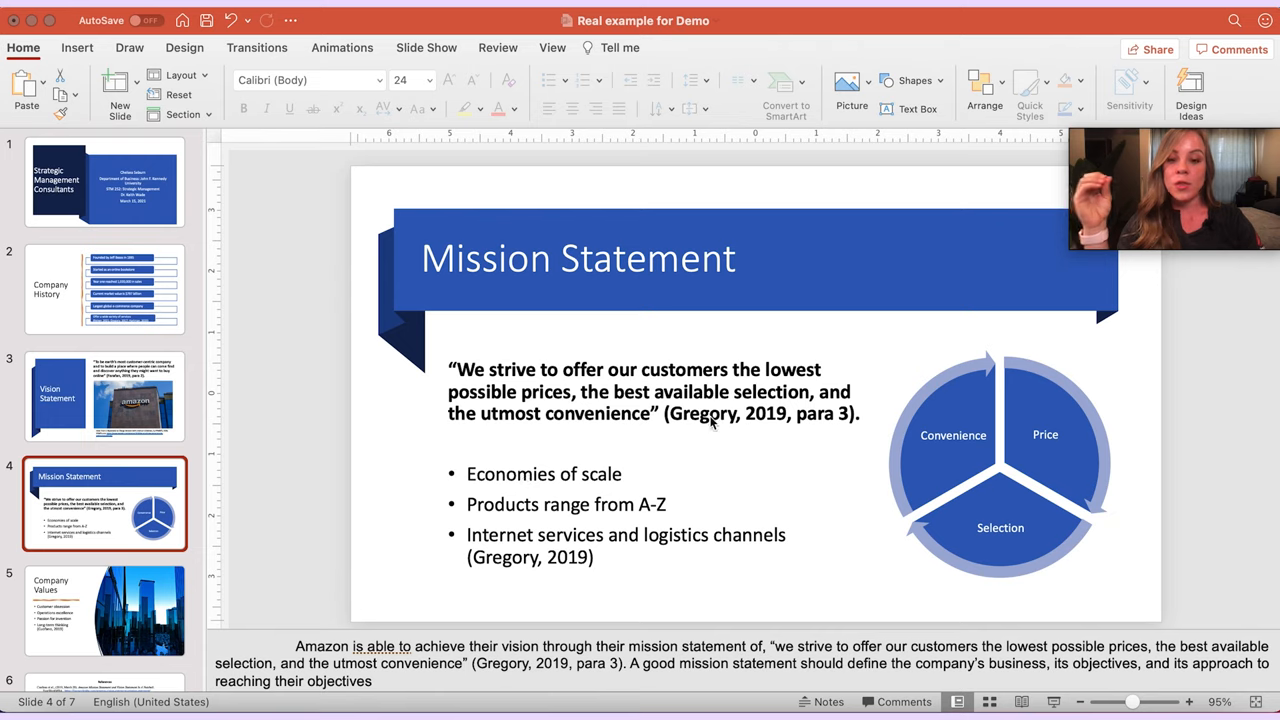
mouse_move(862, 442)
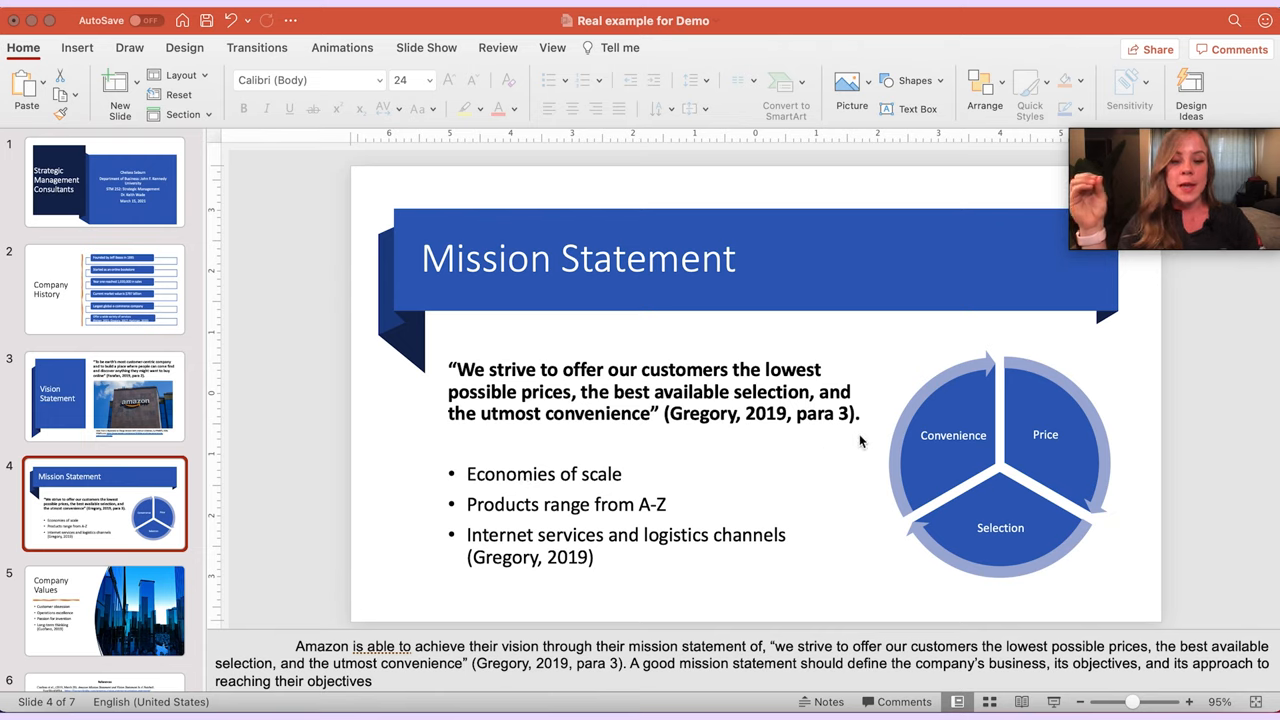
mouse_move(838, 458)
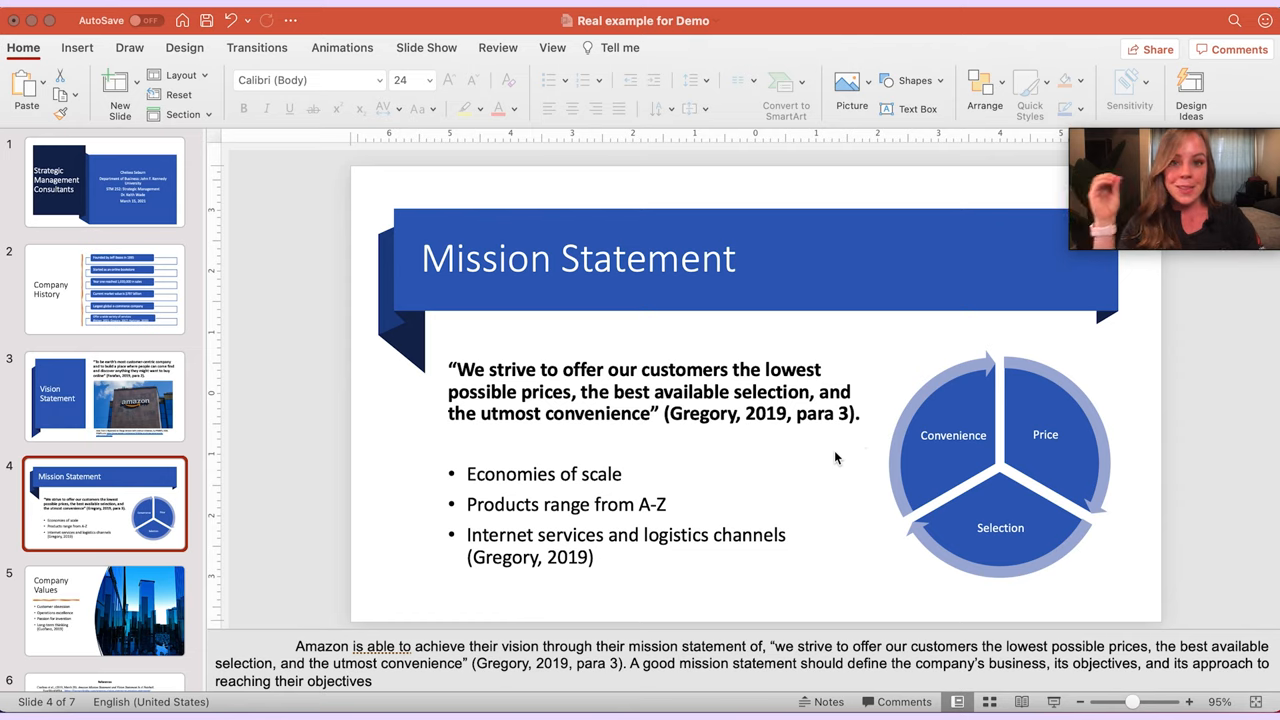
mouse_move(830, 449)
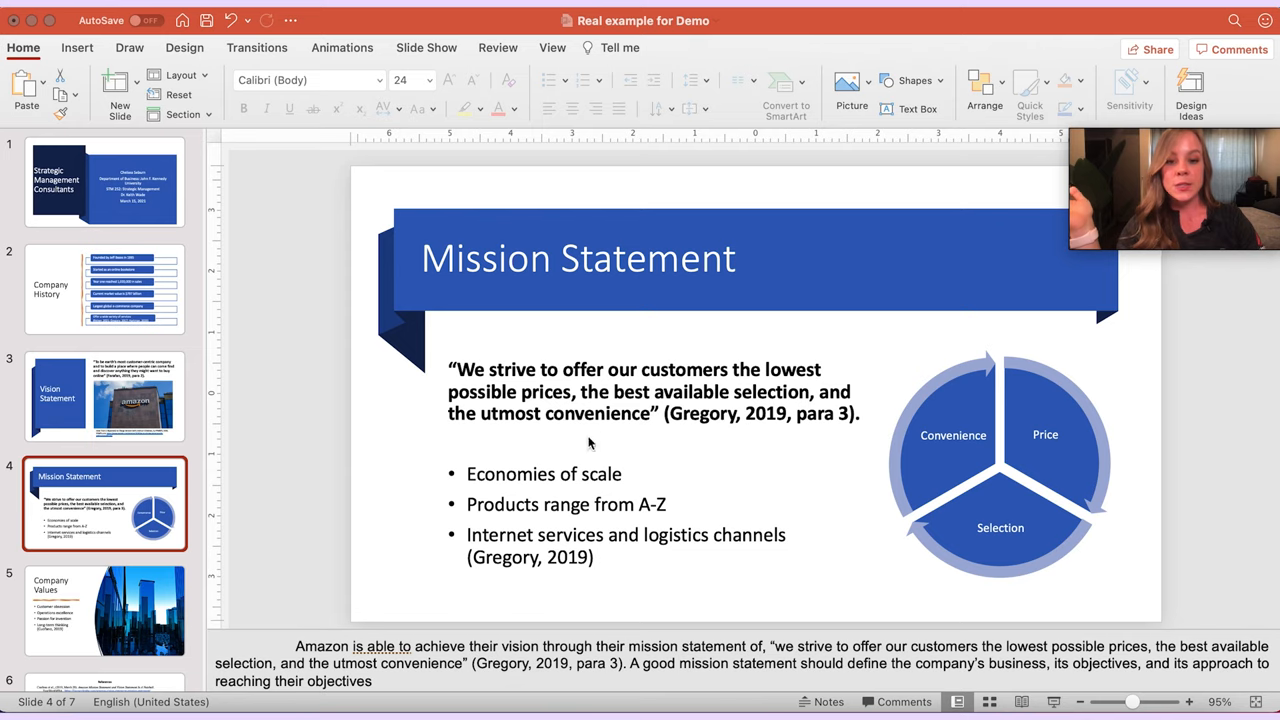
mouse_move(780, 457)
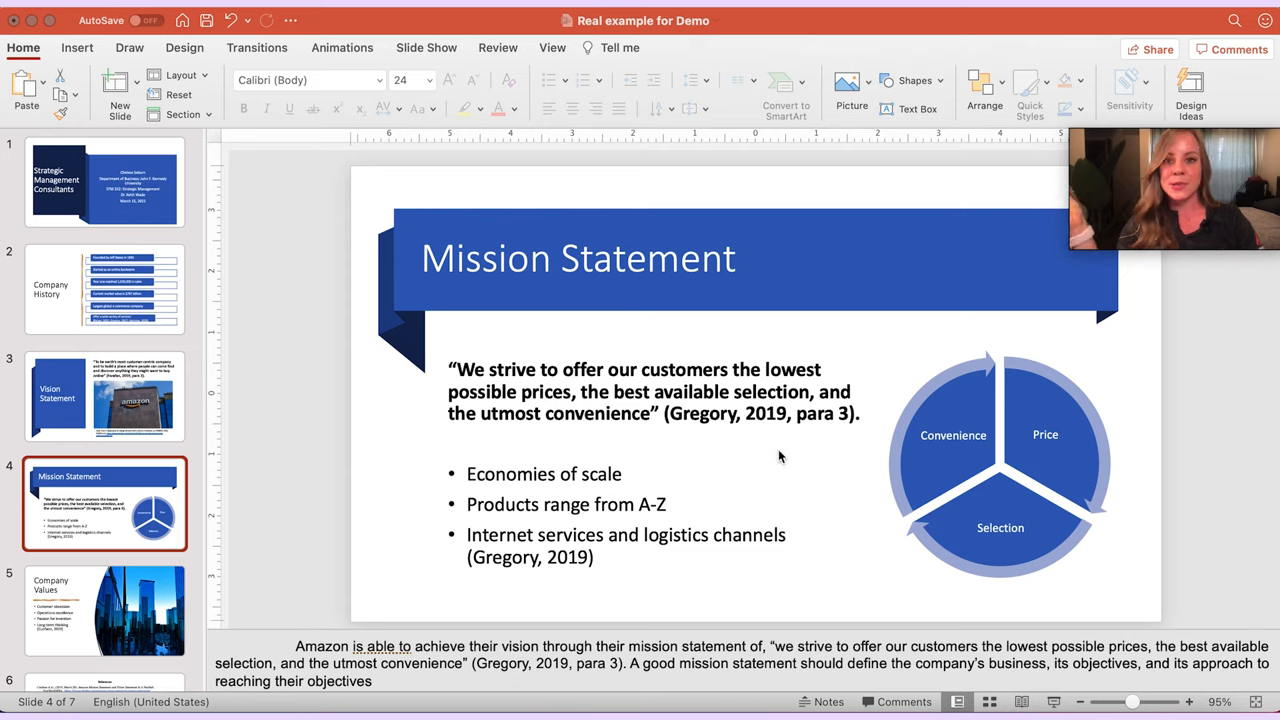
mouse_move(753, 451)
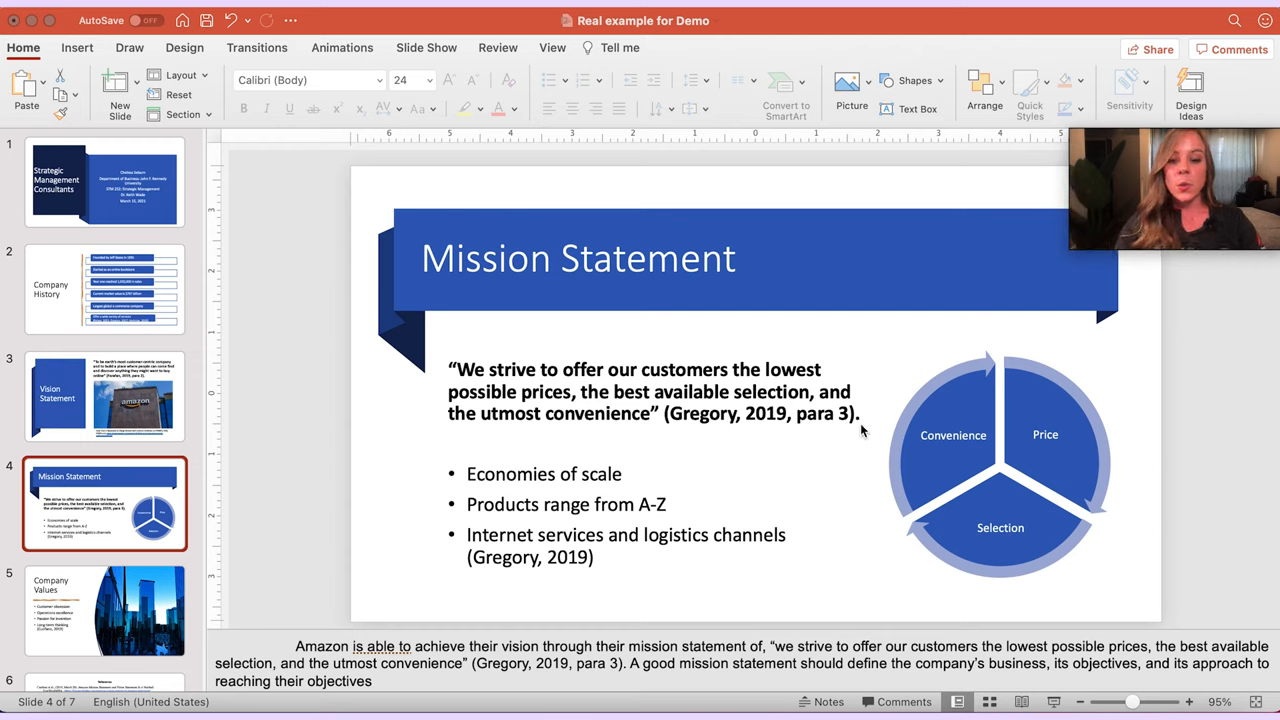
mouse_move(850, 401)
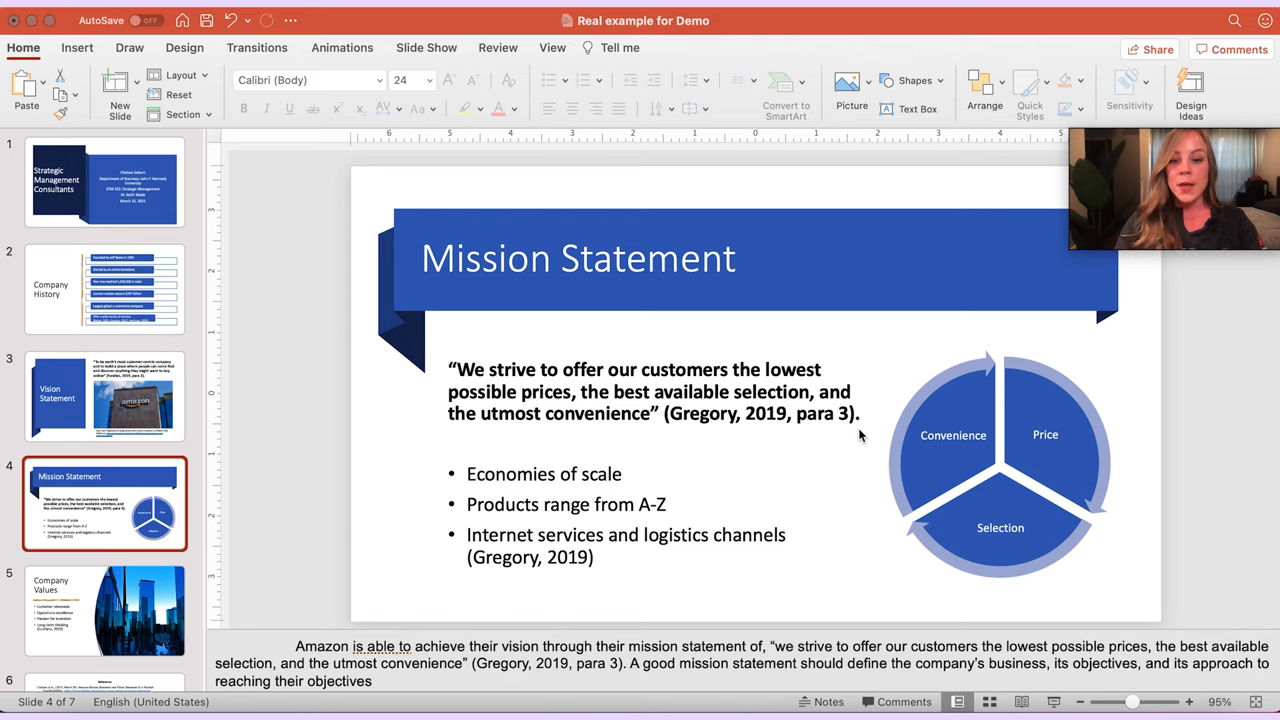
mouse_move(650, 445)
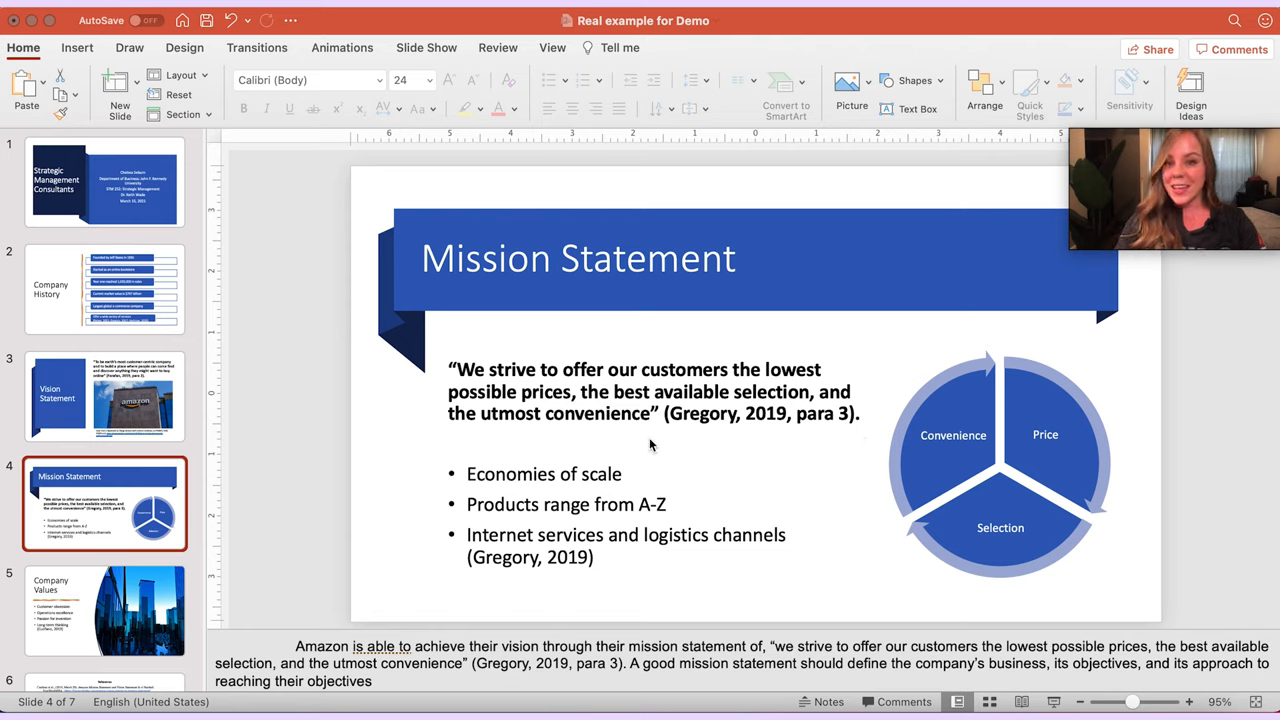
mouse_move(870, 450)
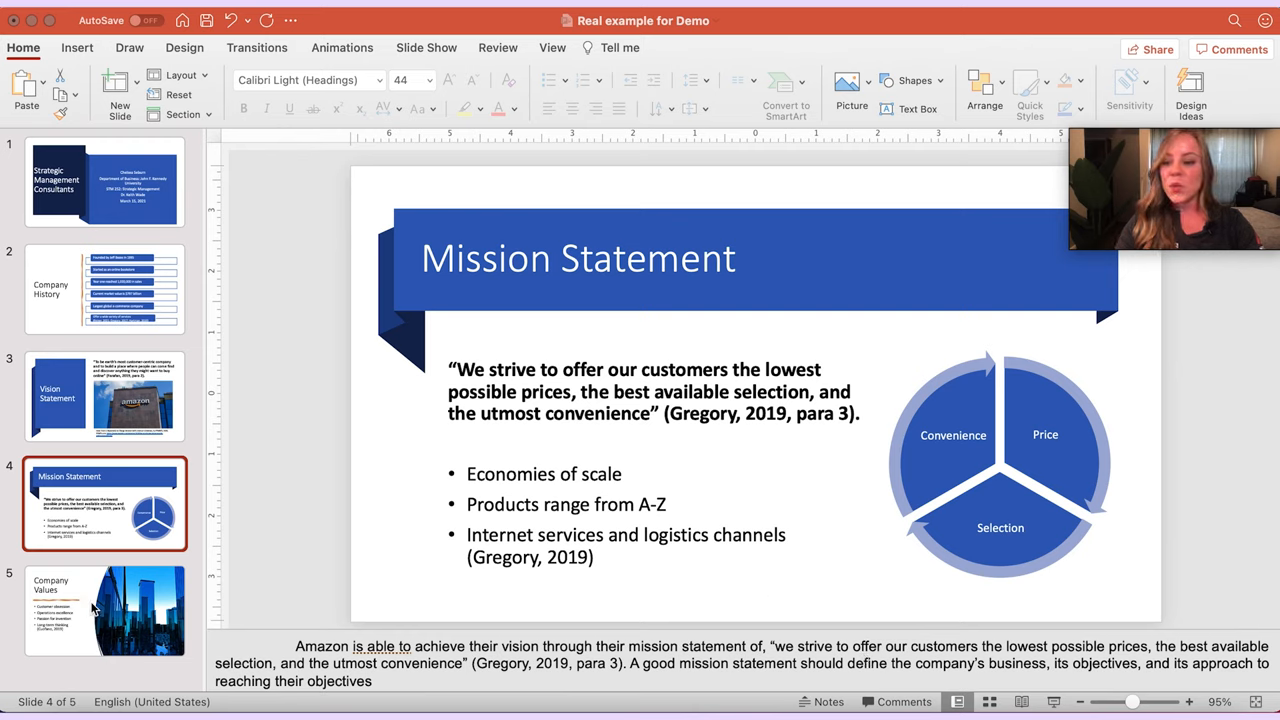
- Select slide 5, Company Values, and insert blank slide 6 after it
left_click(104, 610)
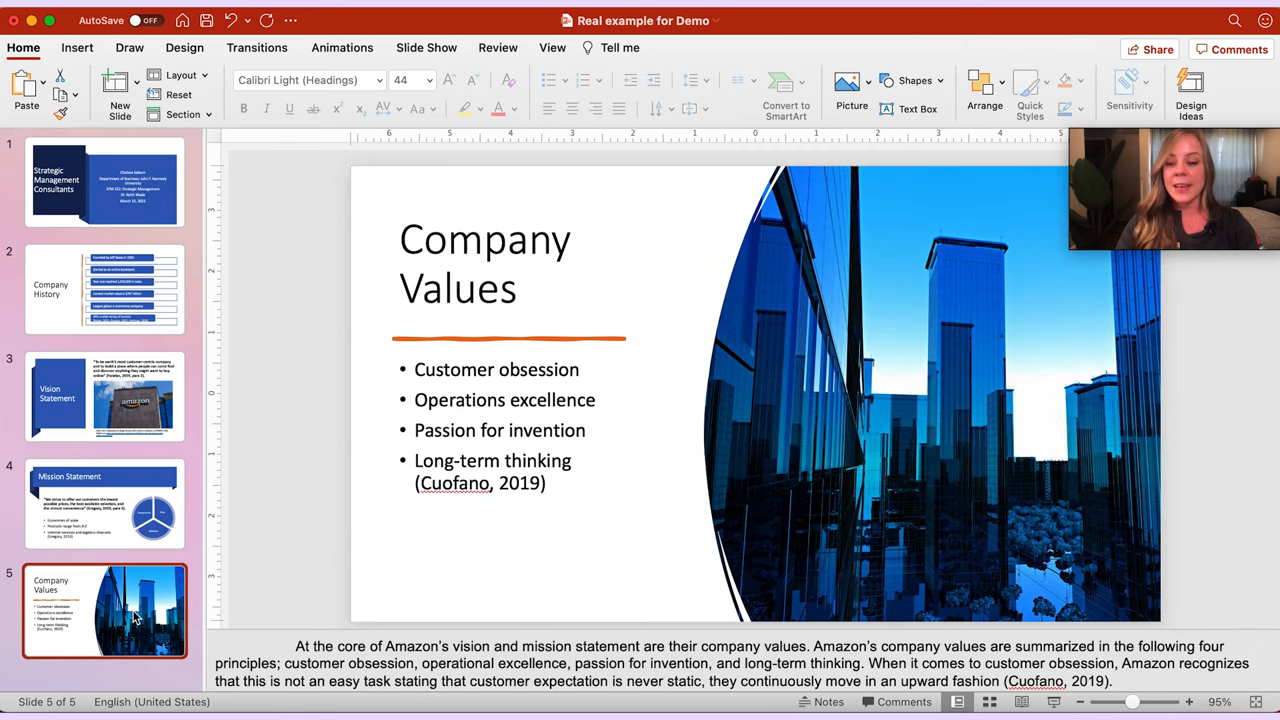
mouse_move(63, 218)
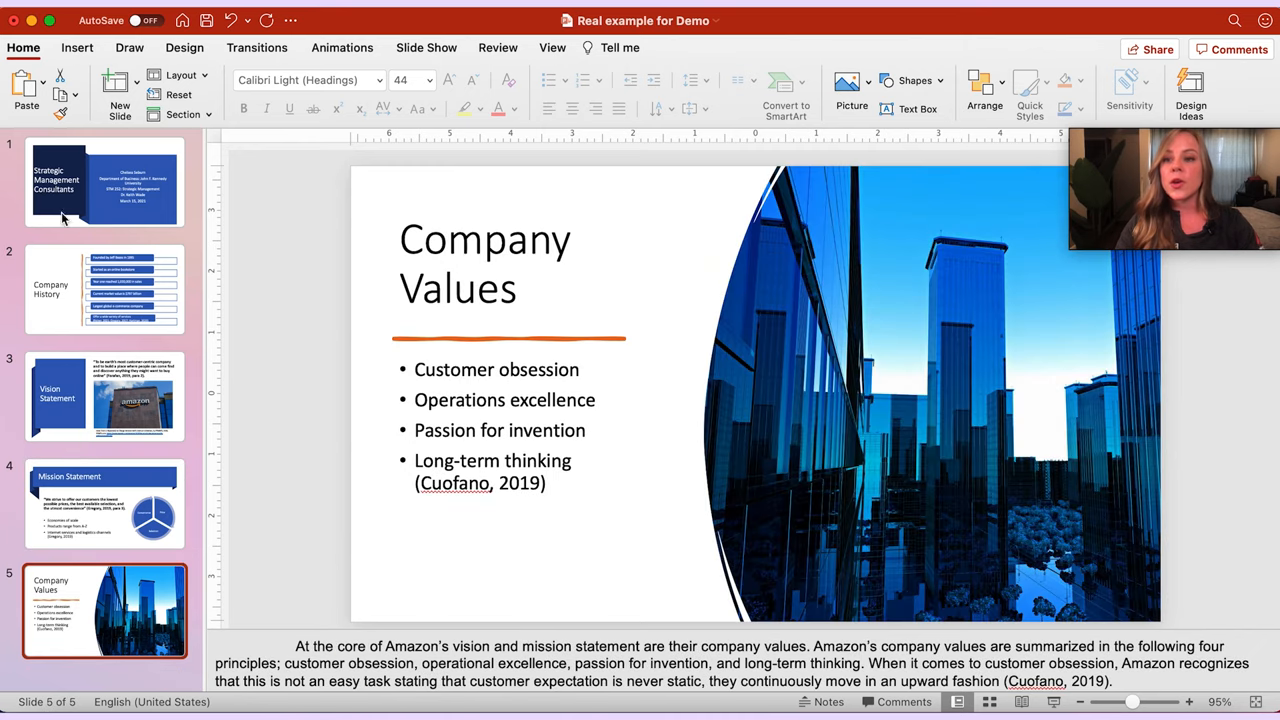
mouse_move(122, 124)
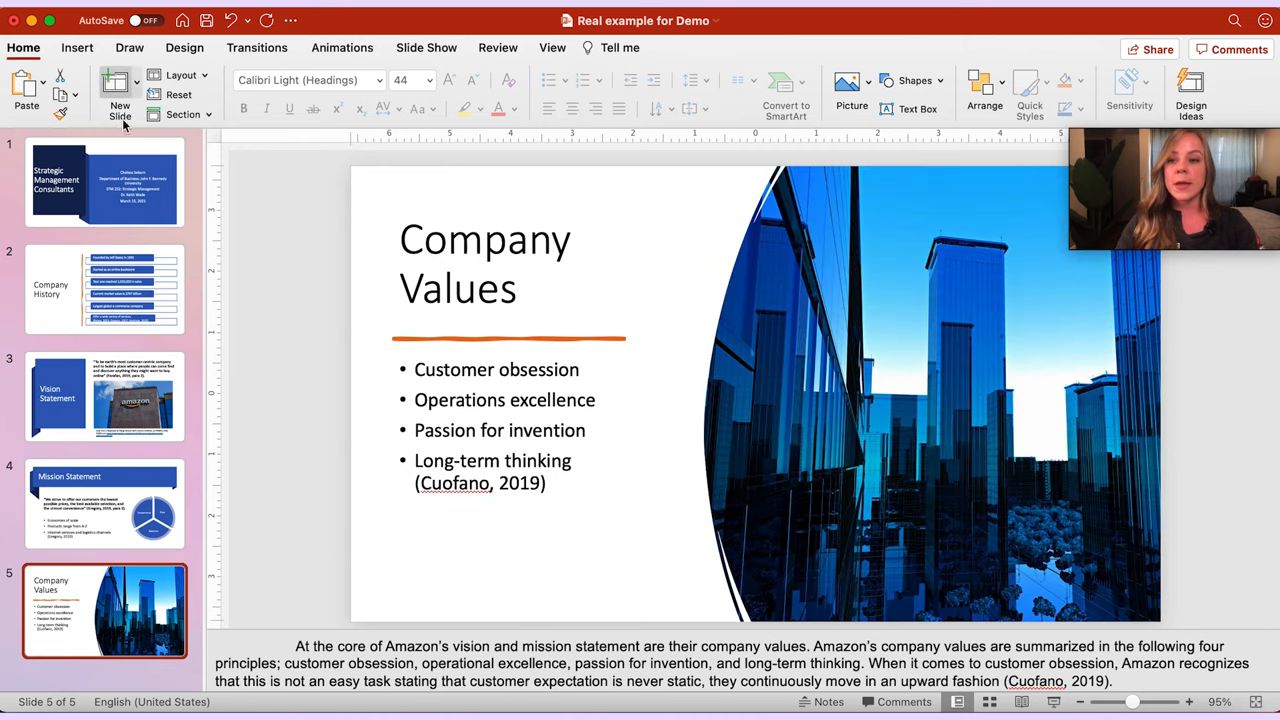
left_click(119, 90)
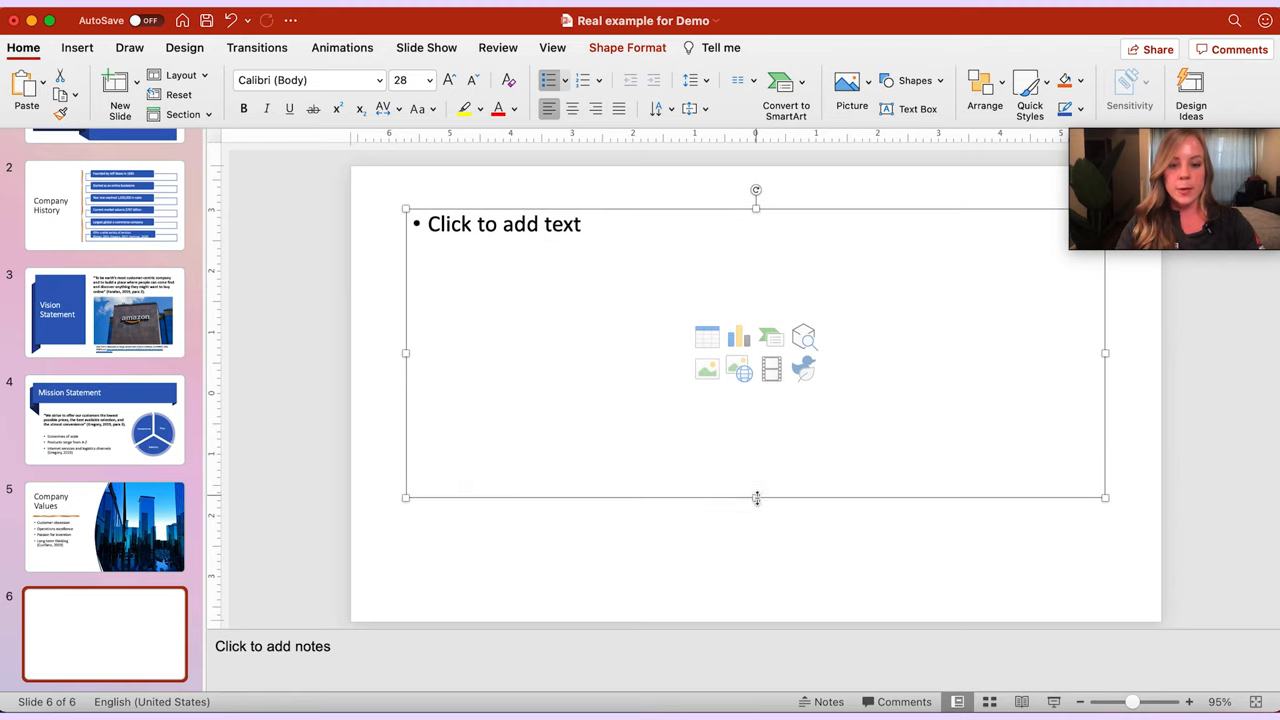
- Enlarge the placeholder and add a centered, bold 'Reference' heading
left_click_drag(756, 498, 756, 587)
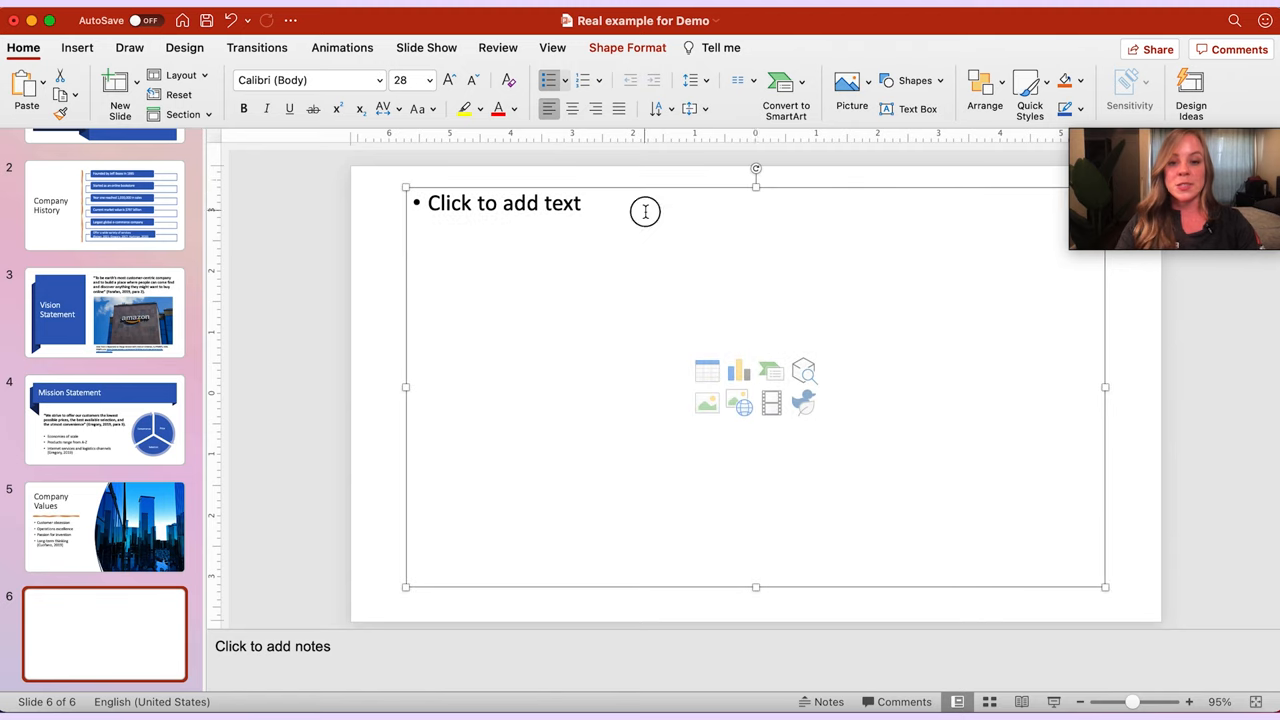
left_click(504, 203)
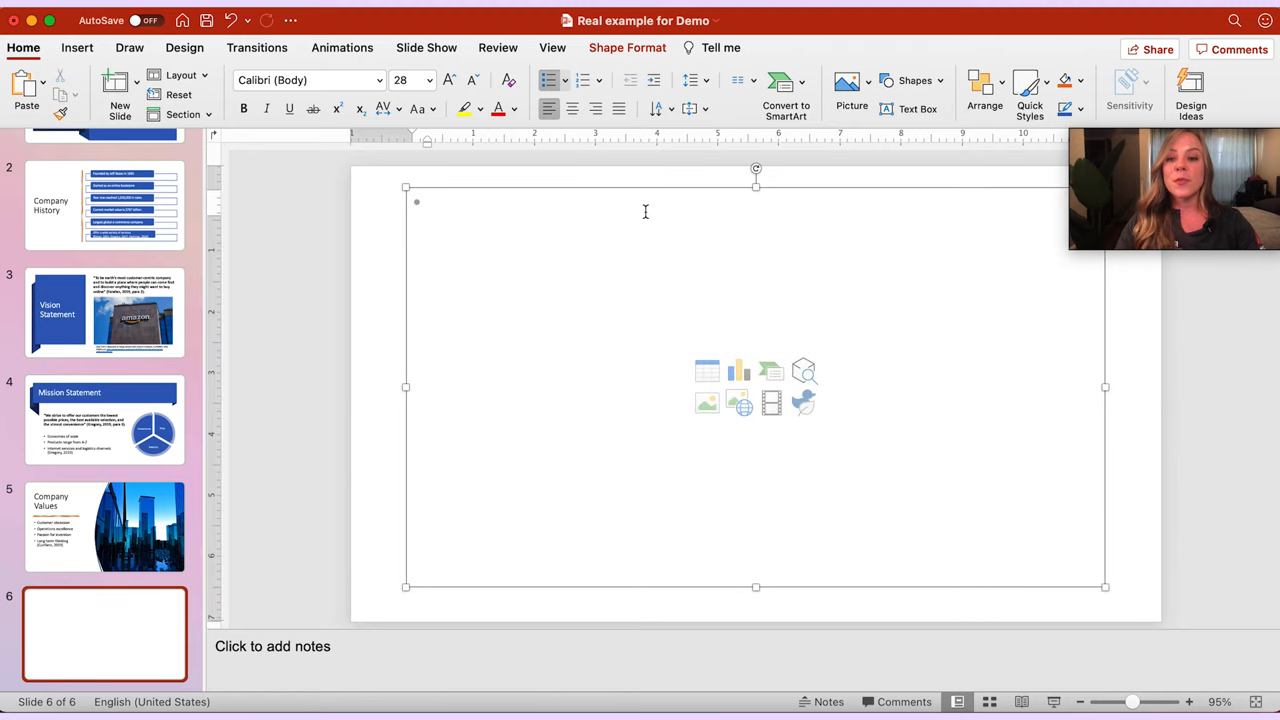
left_click(572, 109)
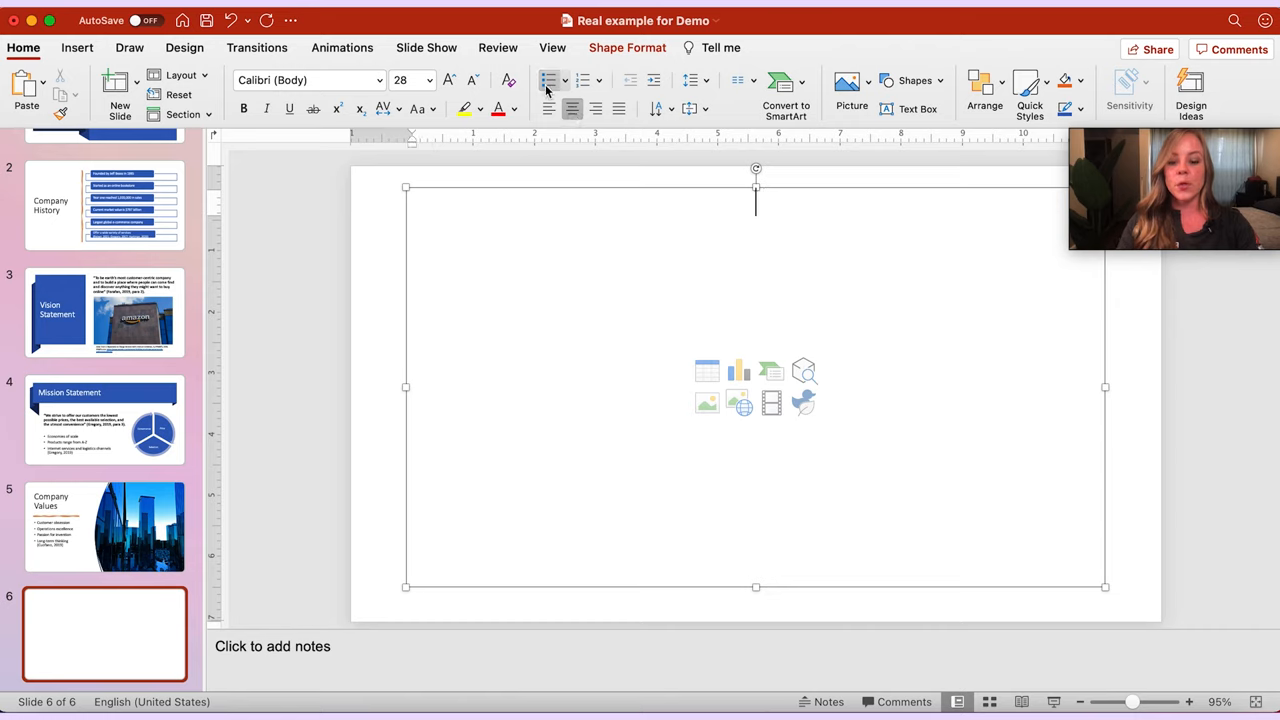
type("References")
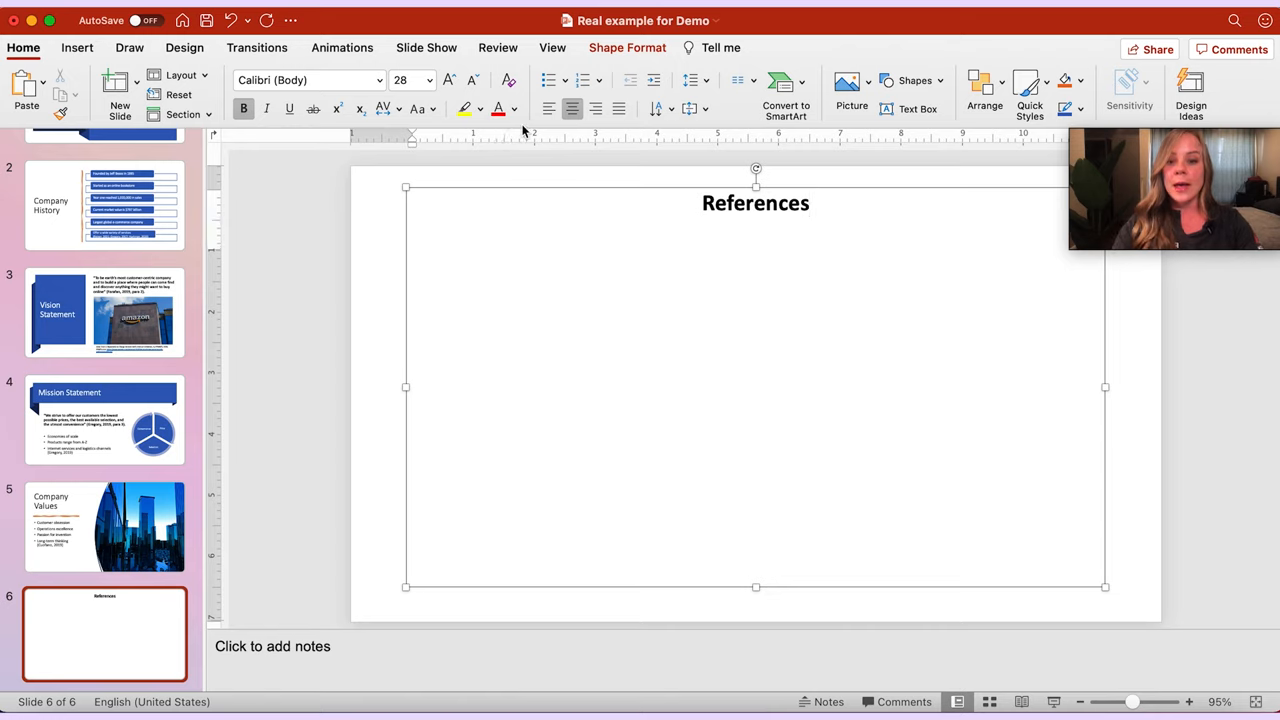
left_click(548, 109)
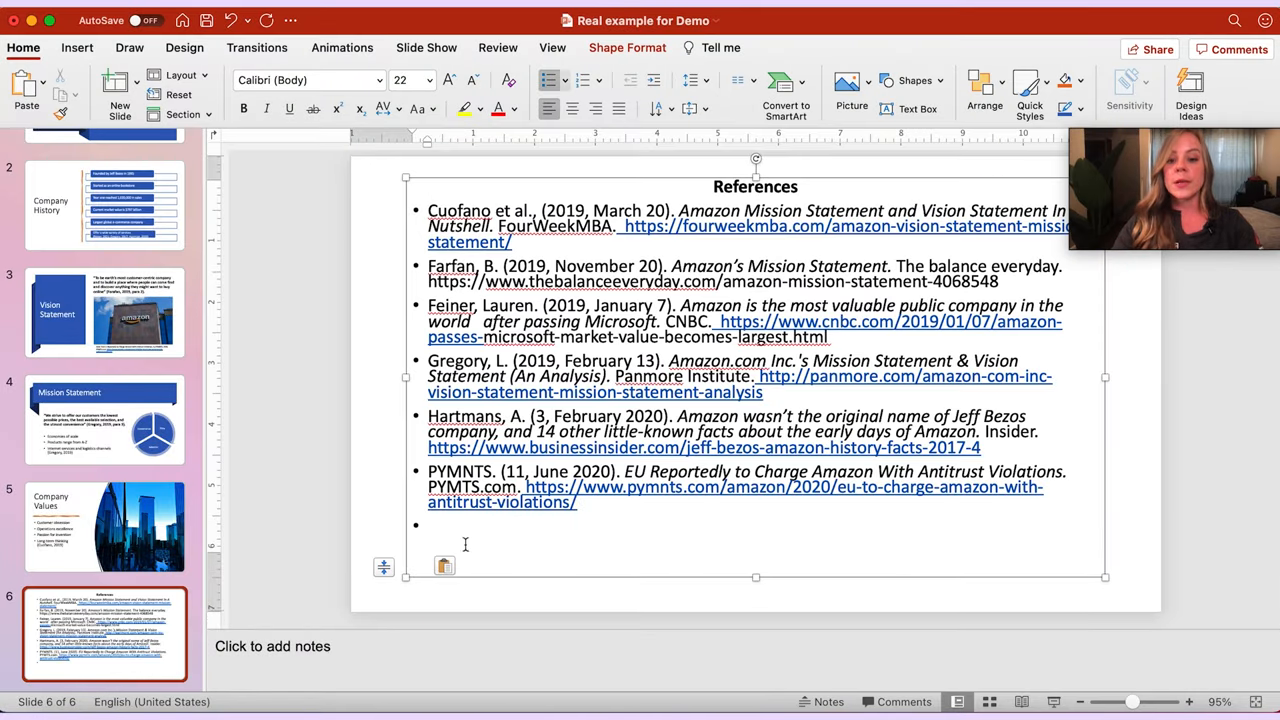
mouse_move(580, 554)
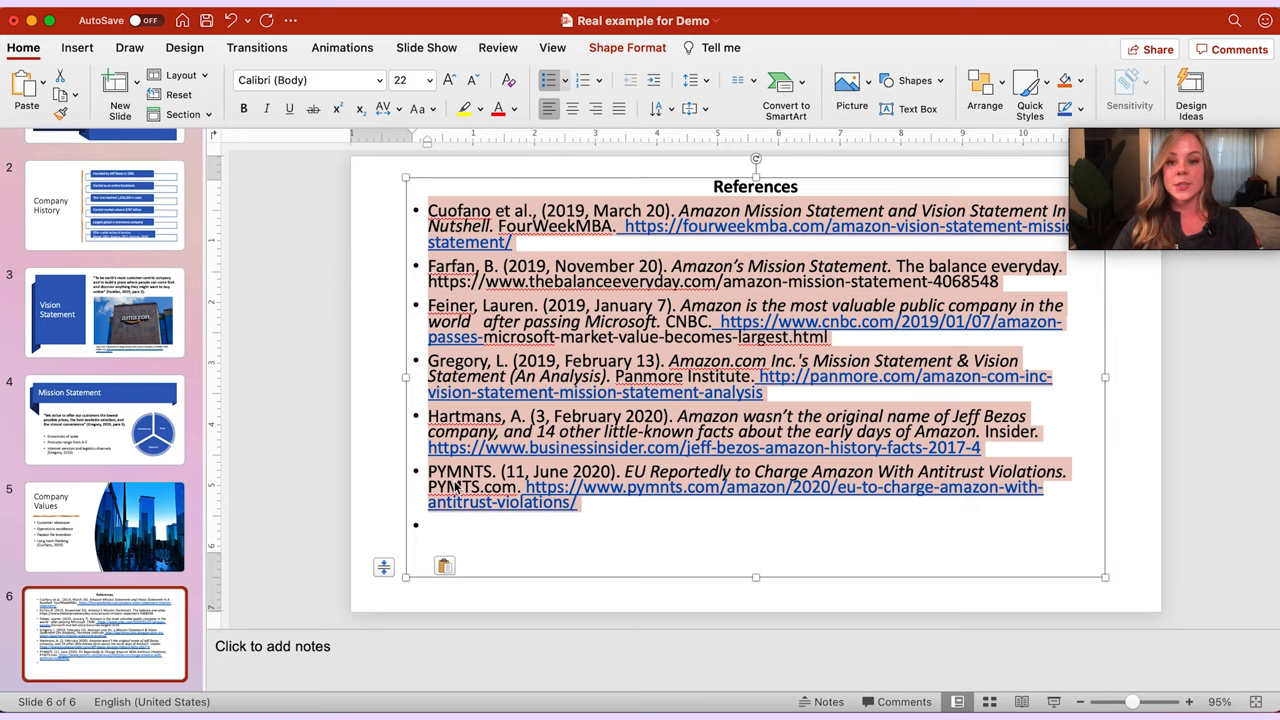
mouse_move(548, 87)
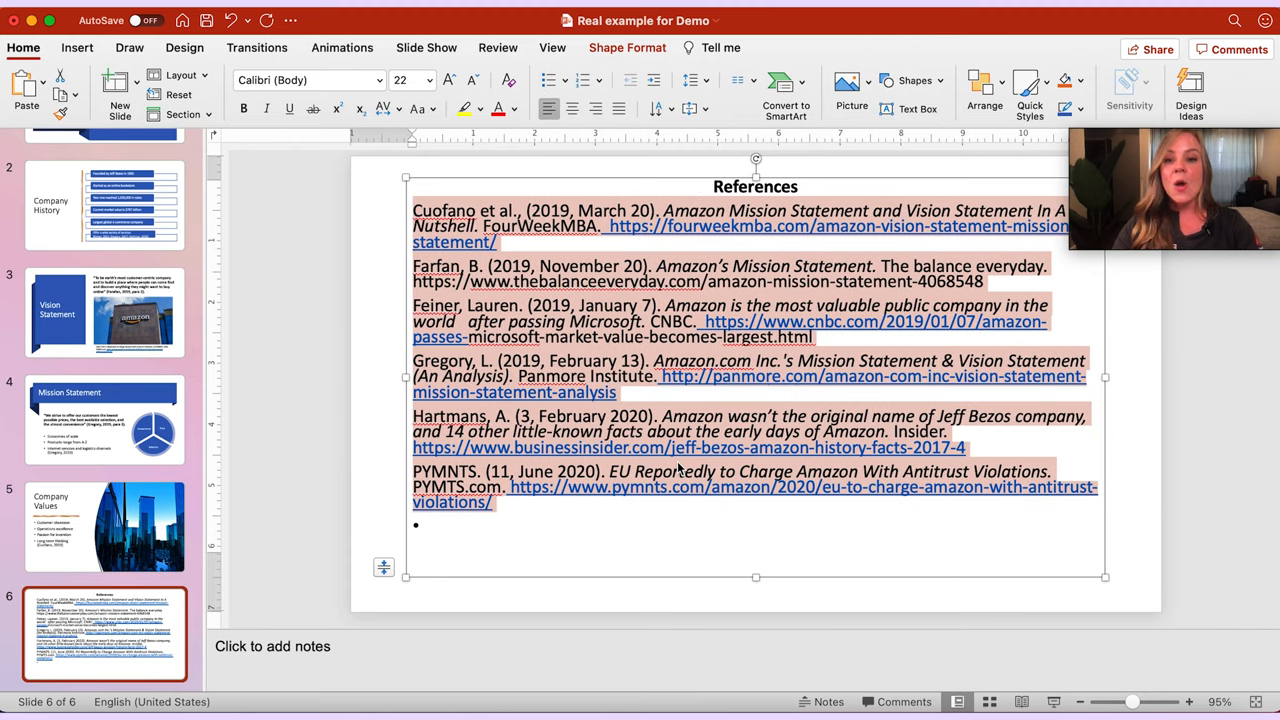
mouse_move(575, 183)
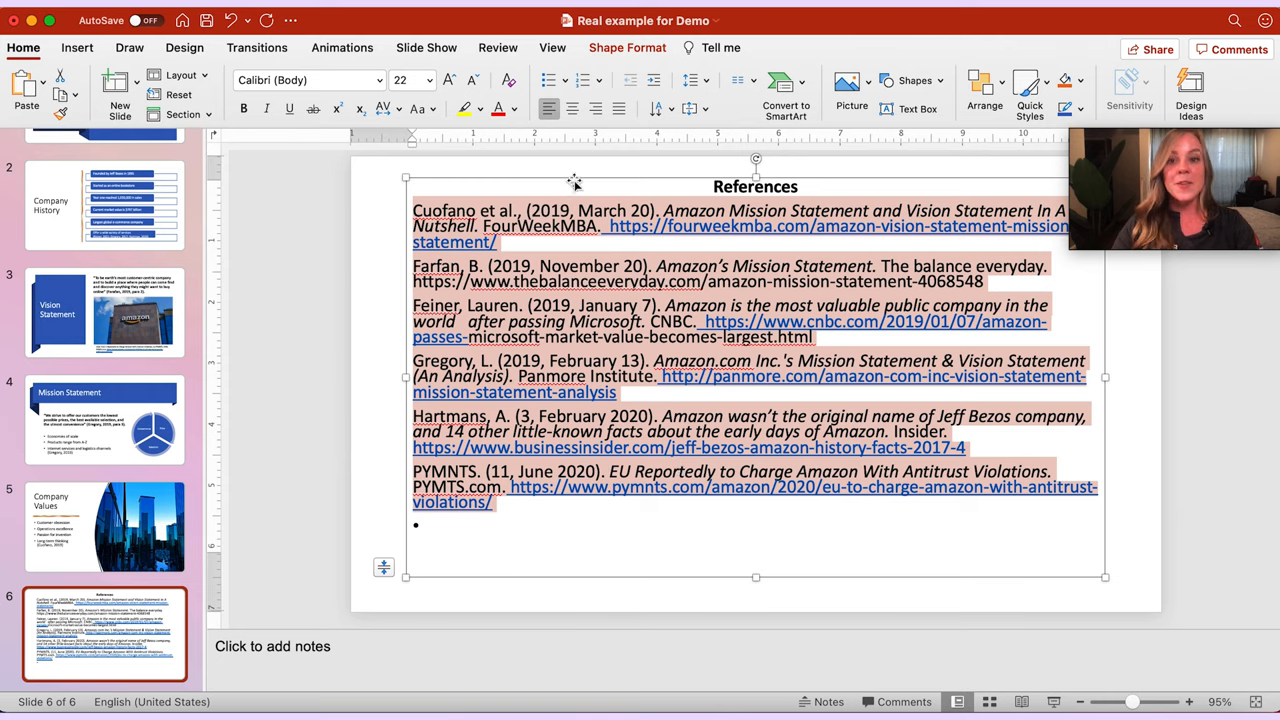
mouse_move(408, 157)
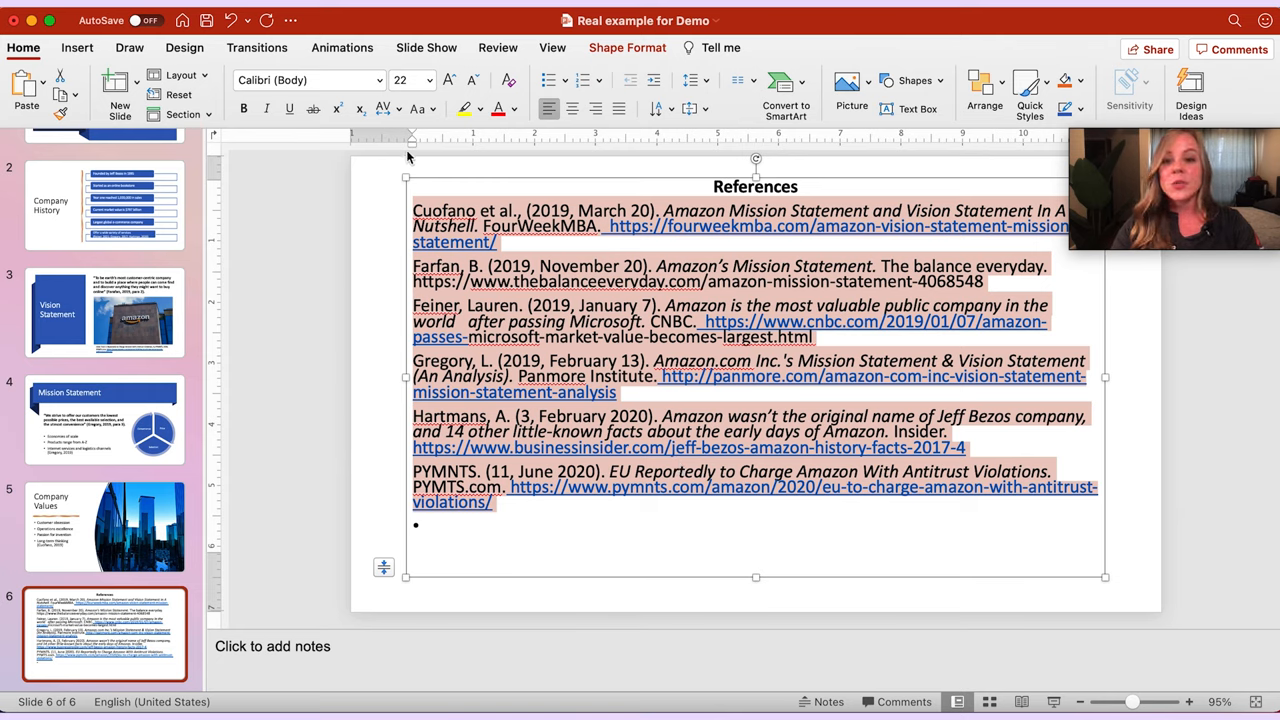
mouse_move(424, 158)
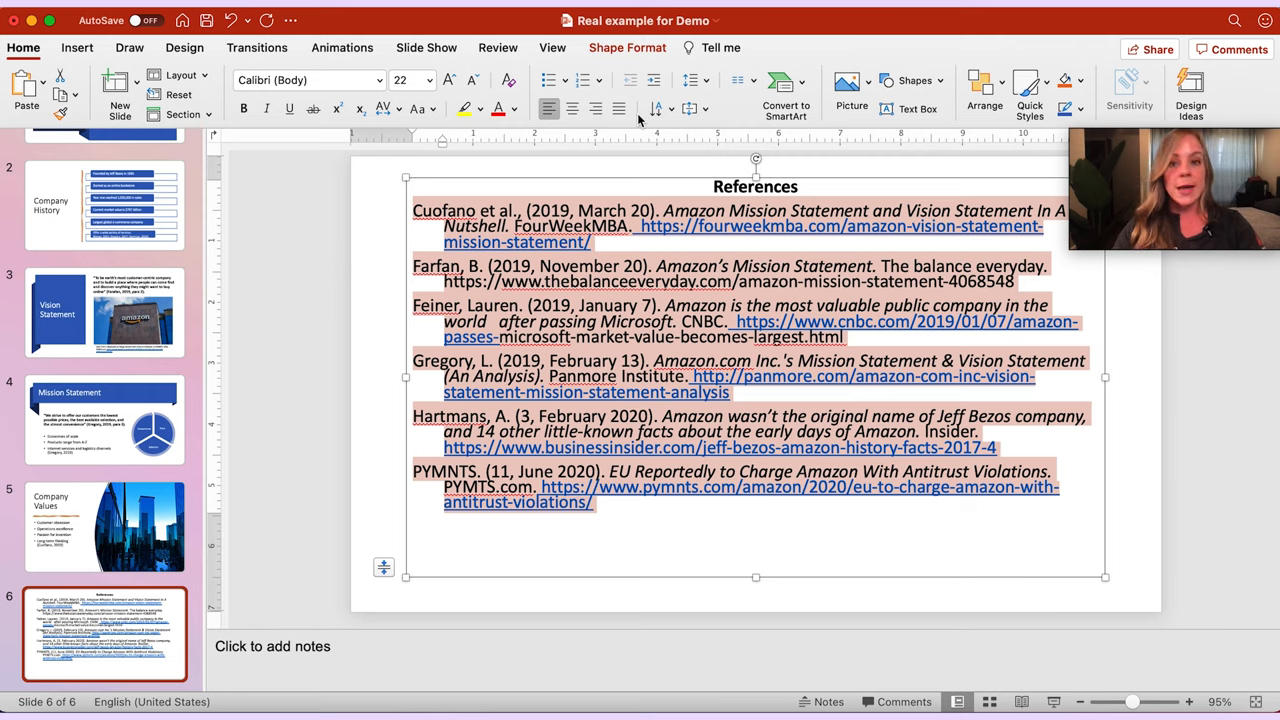
mouse_move(697, 100)
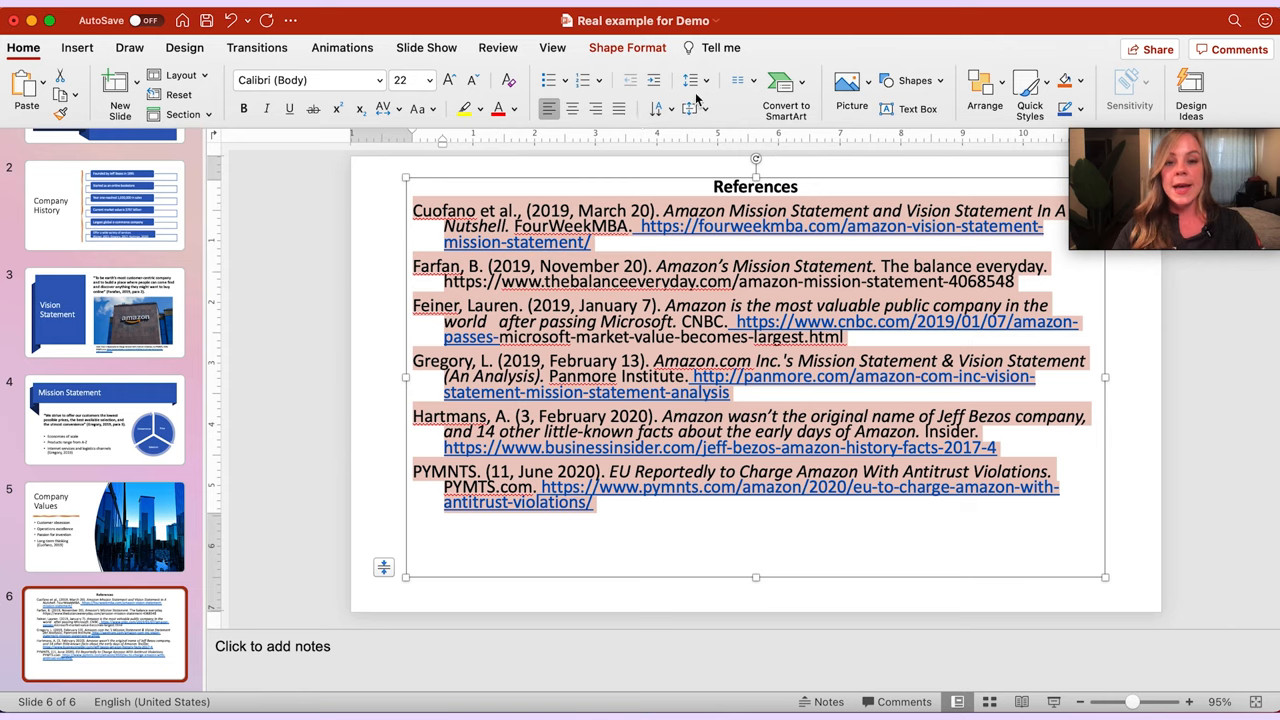
mouse_move(690, 80)
type("15")
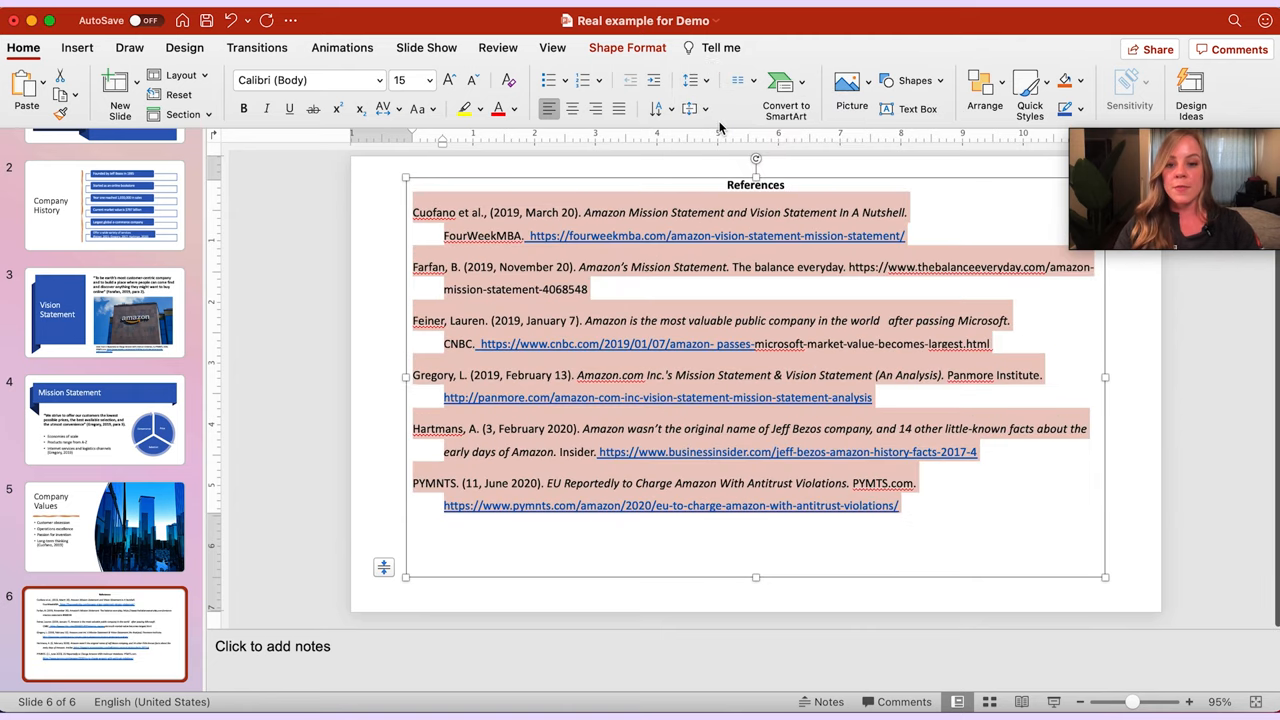
mouse_move(630, 123)
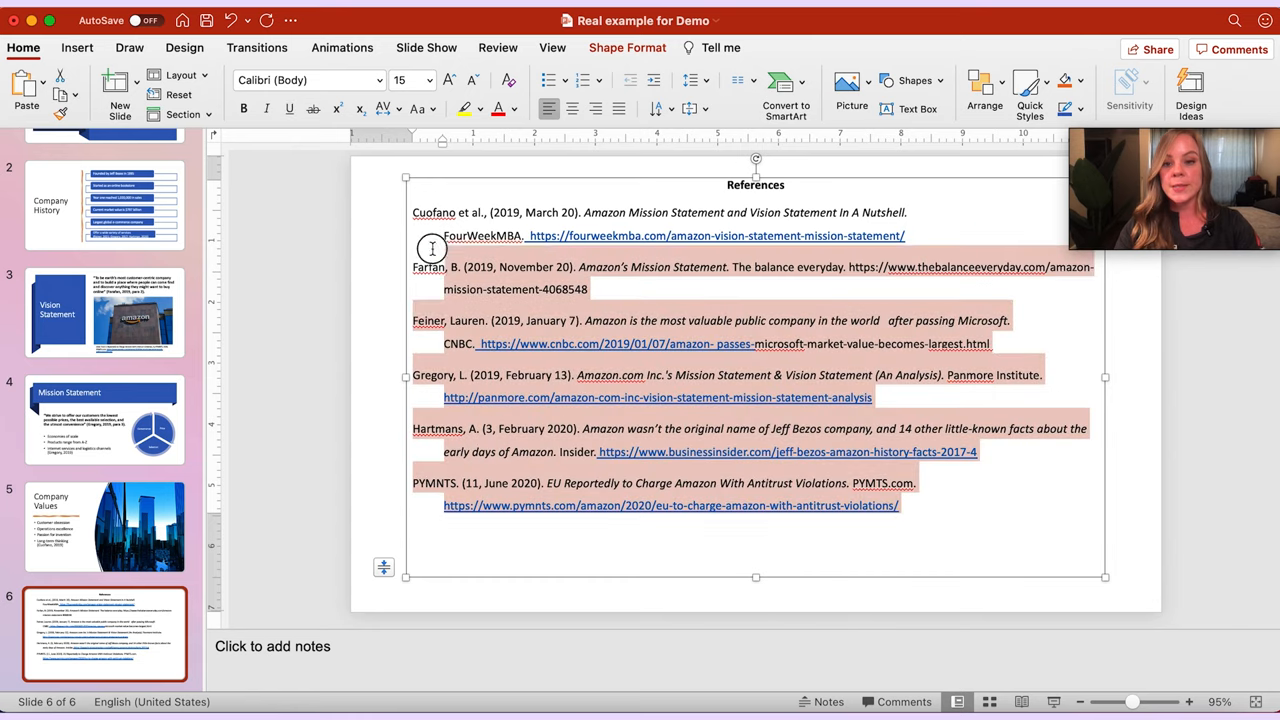
- Change the reference entries' size from the Font Size box
left_click(690, 80)
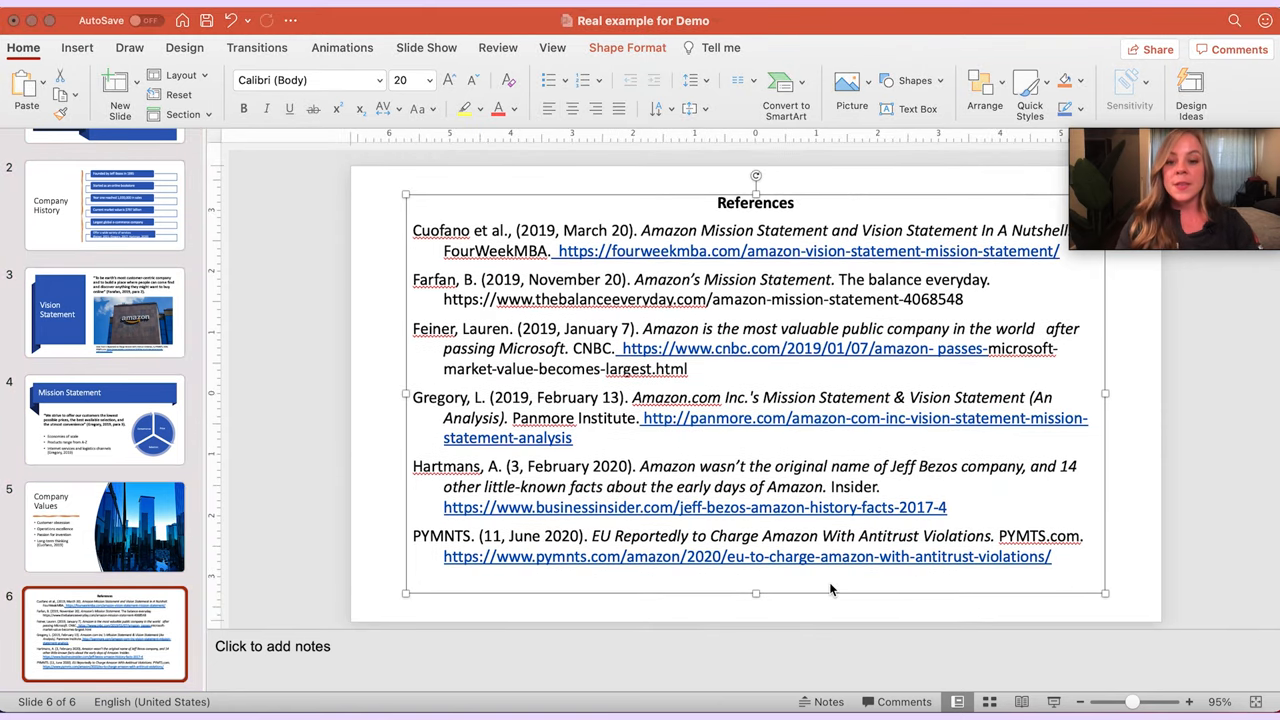
mouse_move(552, 393)
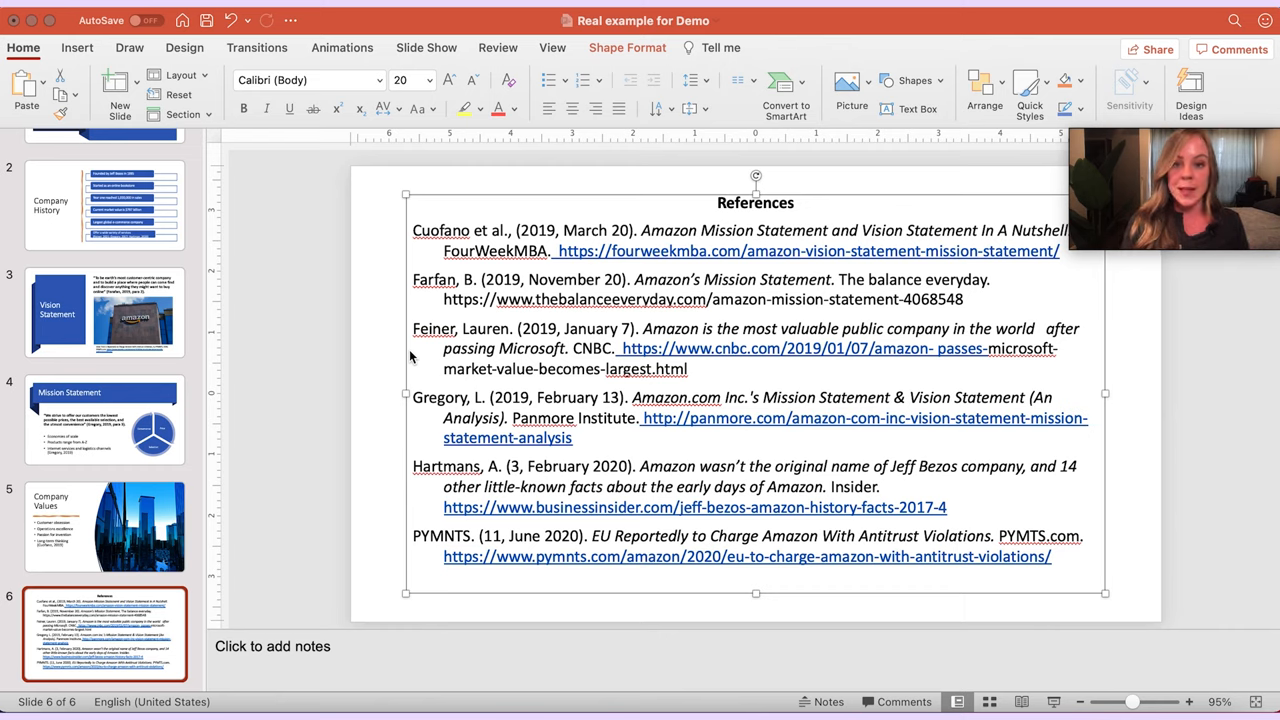
mouse_move(196, 650)
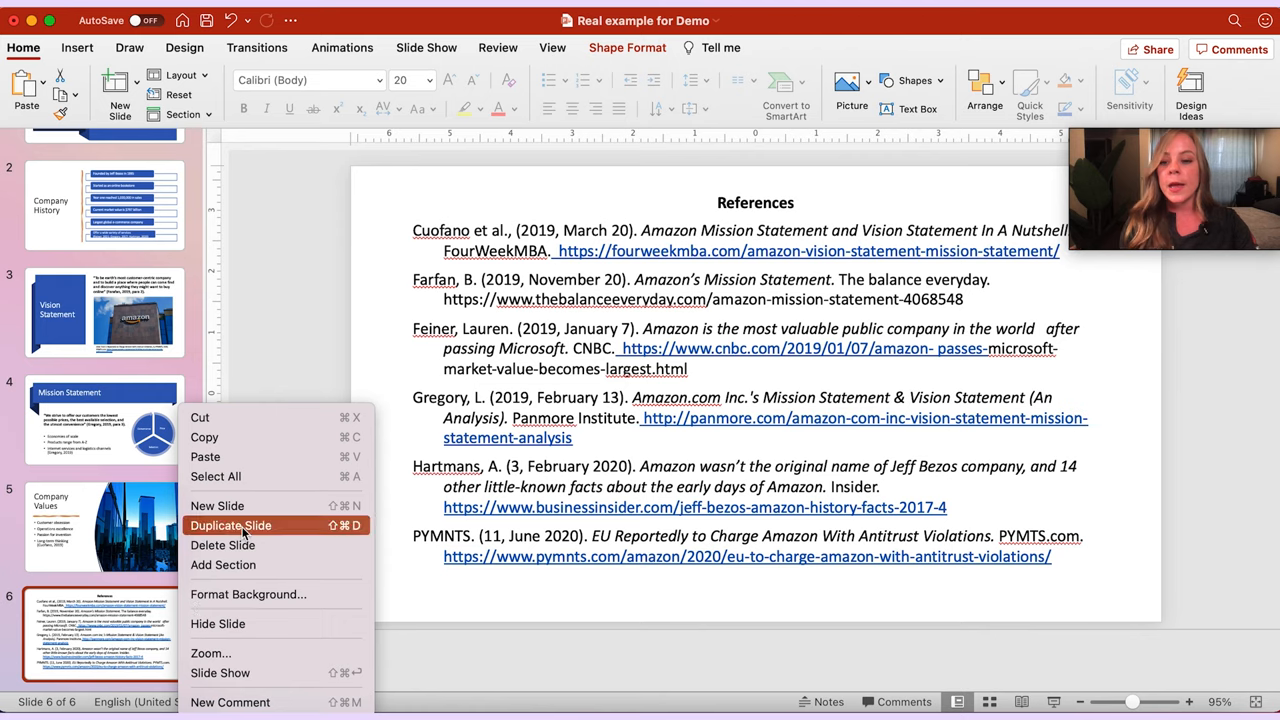
- Duplicate the References slide and select the copied entries on slide 7 for removal
left_click(230, 525)
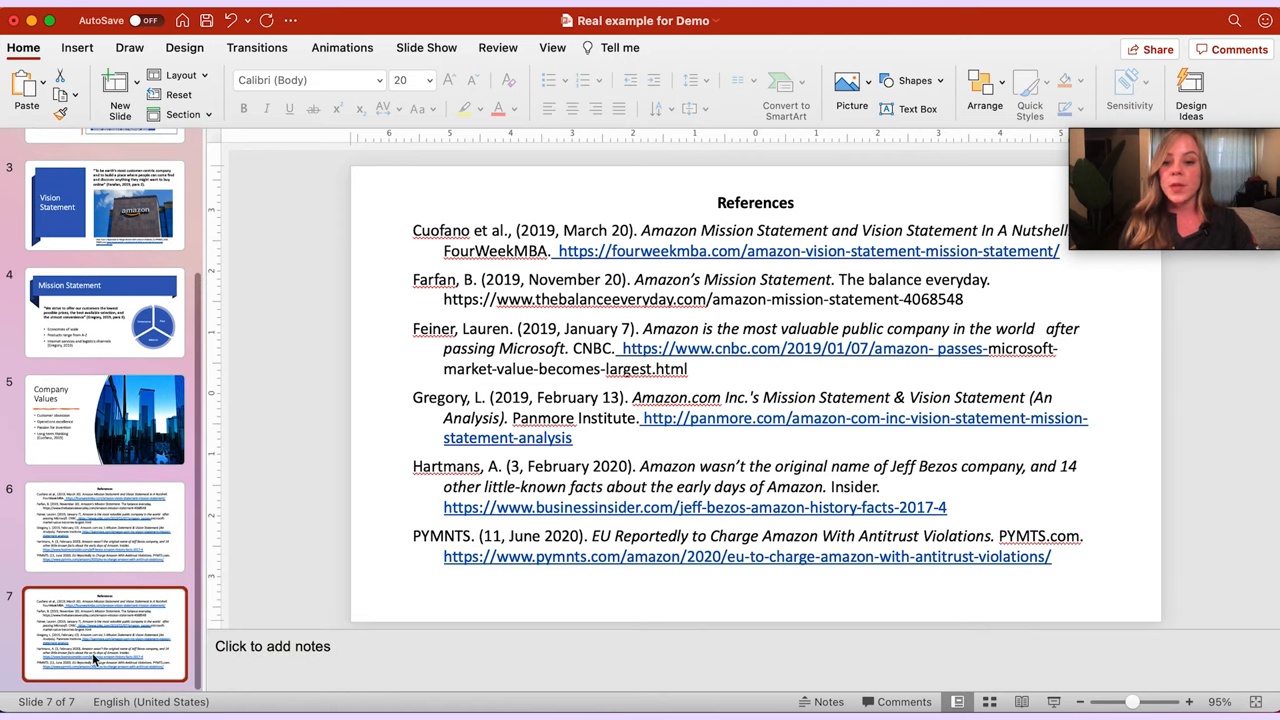
left_click(1052, 556)
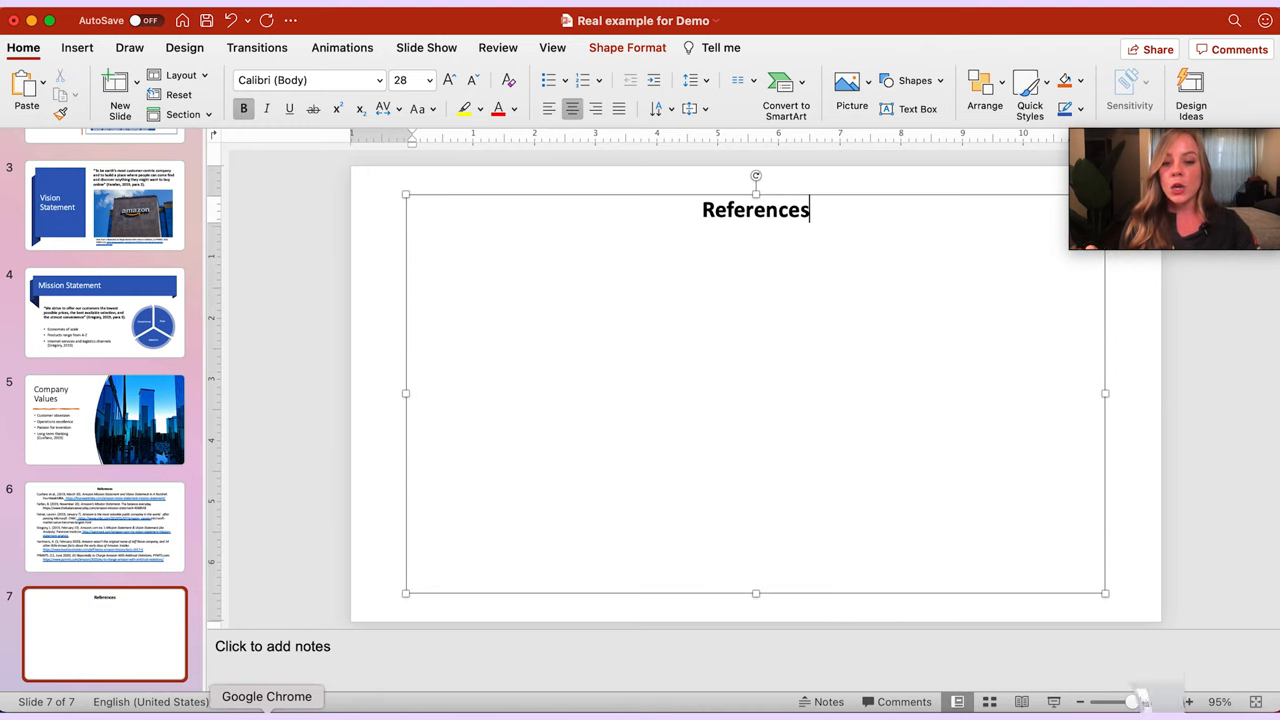
- Place the caret after the slide 7 heading for entries, then select the References heading
left_click(266, 696)
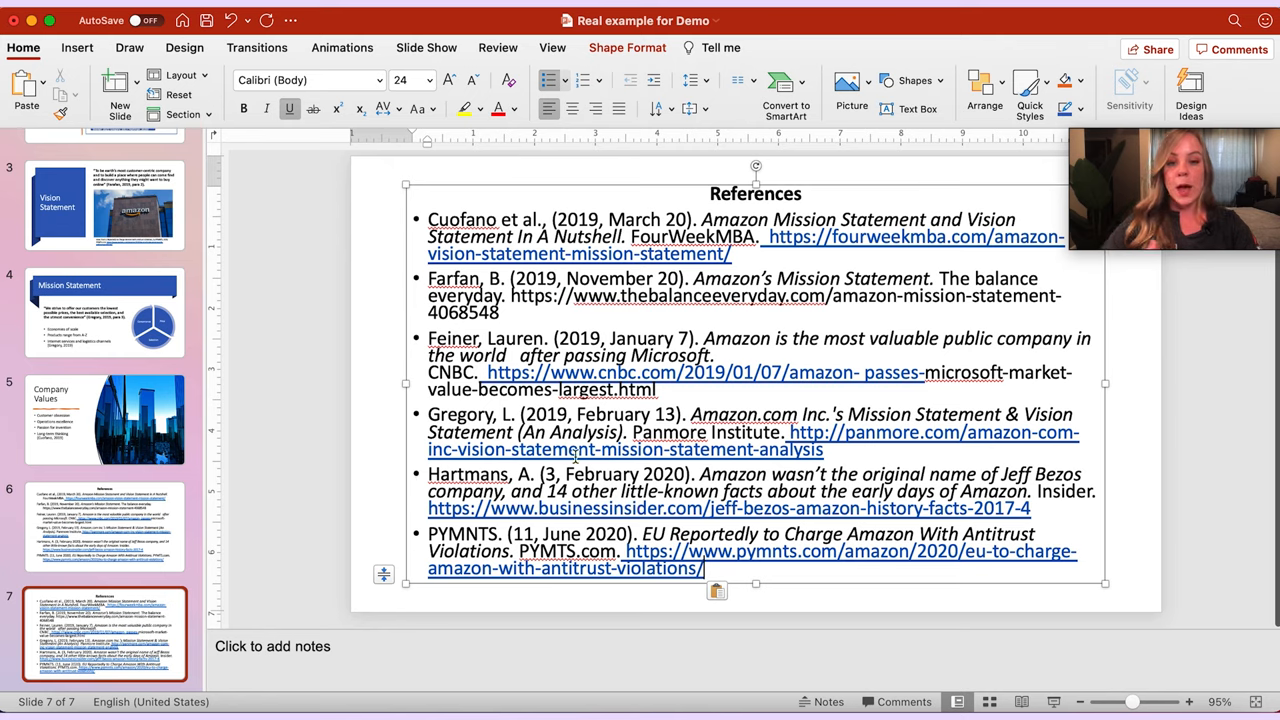
left_click(755, 193)
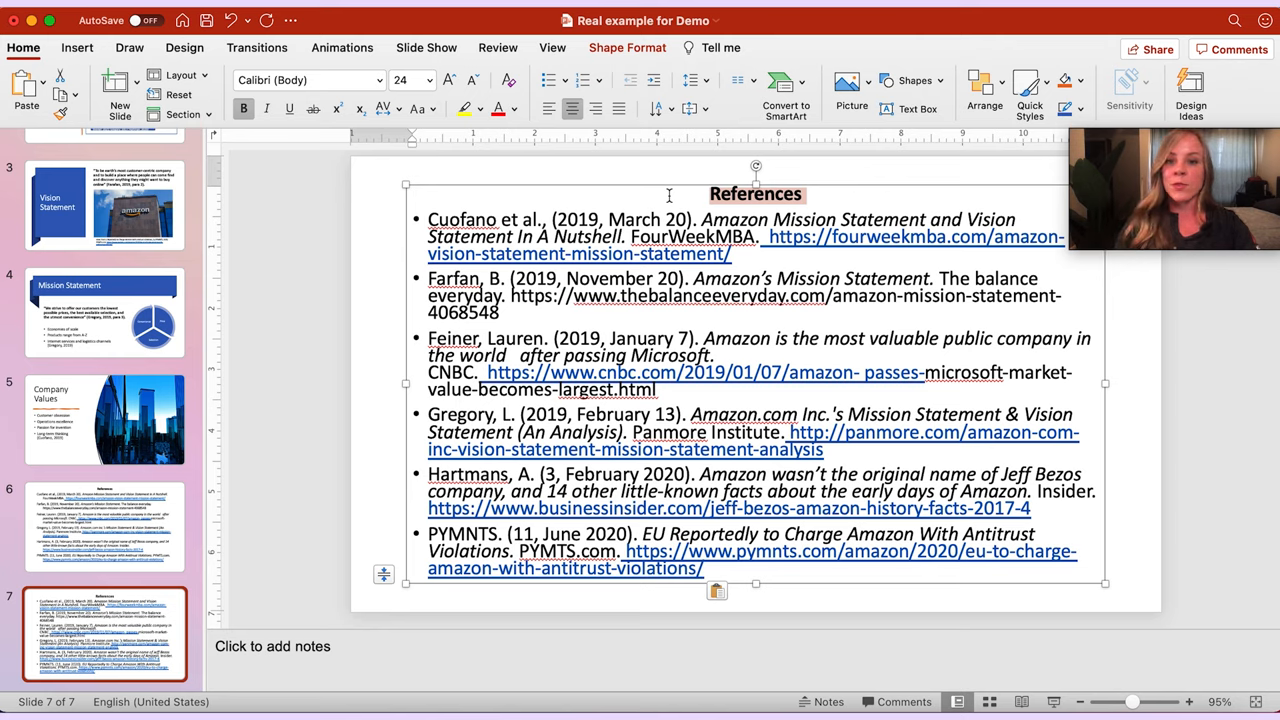
mouse_move(638, 178)
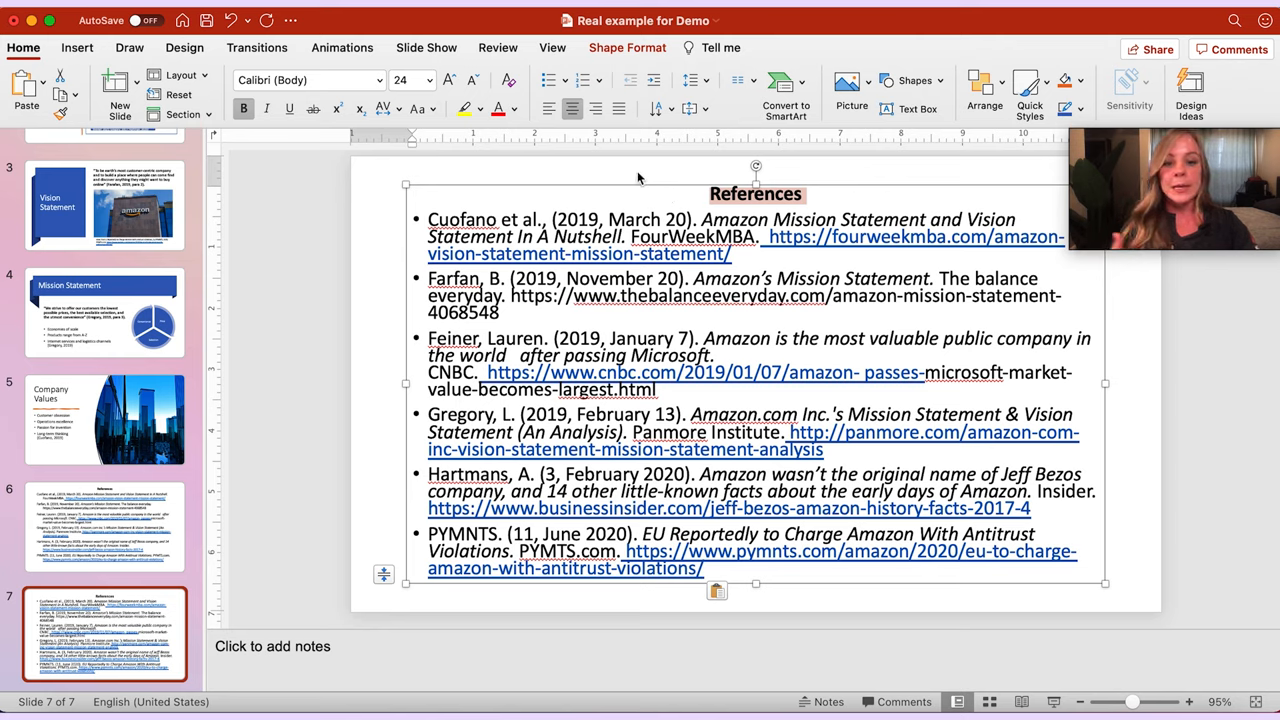